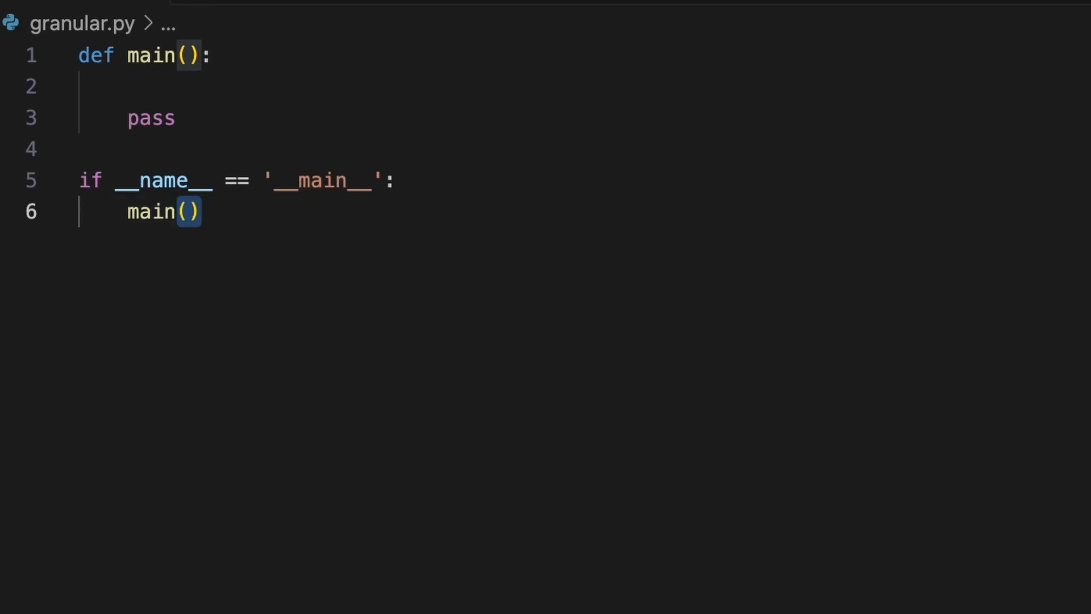
- Import numpy as np and random, then declare the granular_synthesis function
type("import numpy as np")
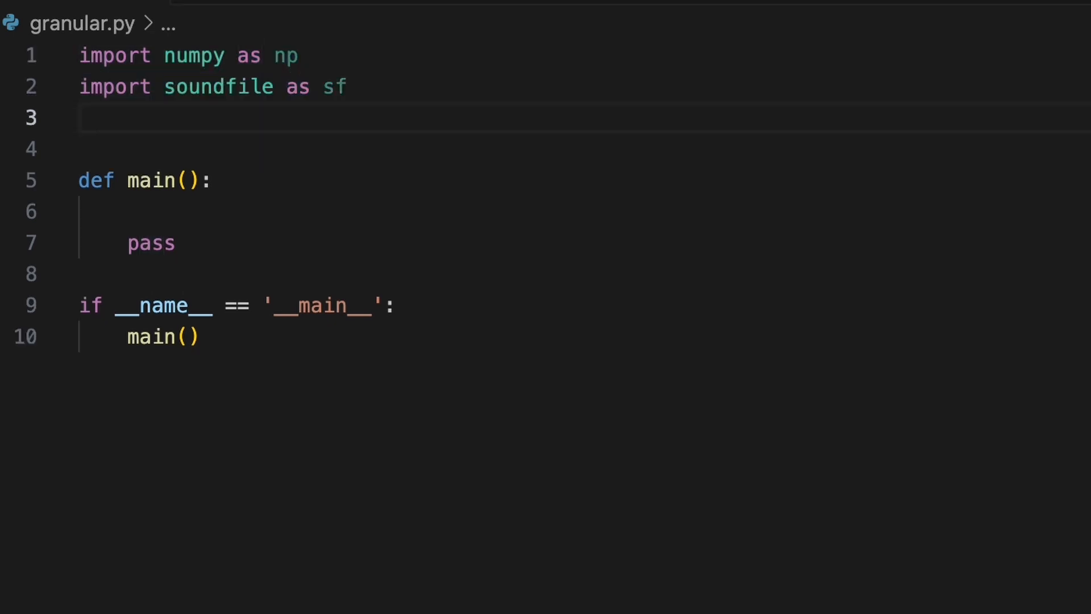
type("import random")
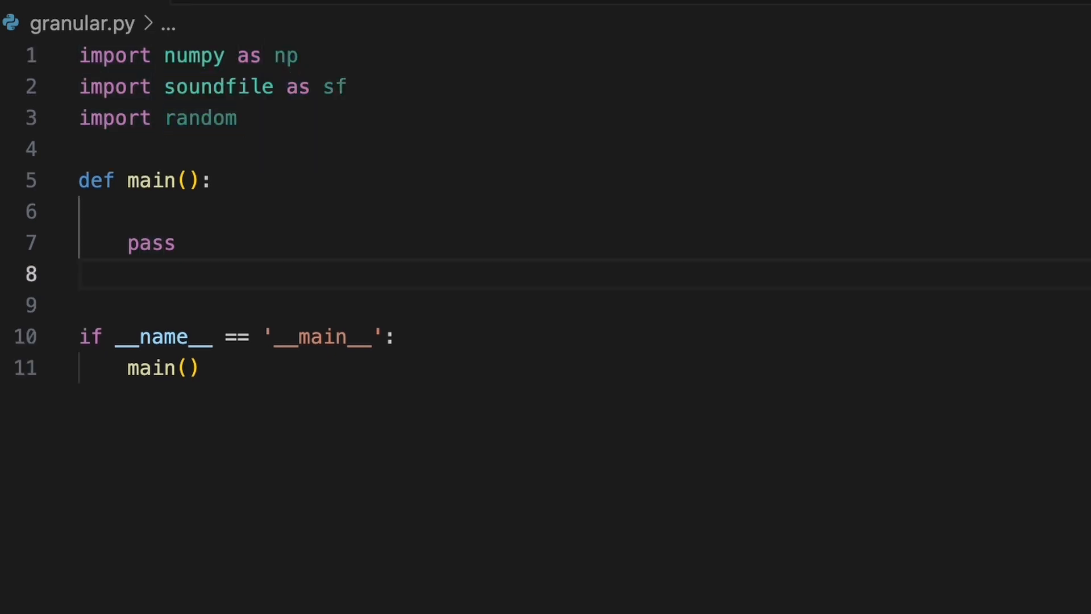
type("def granular_synthesis()")
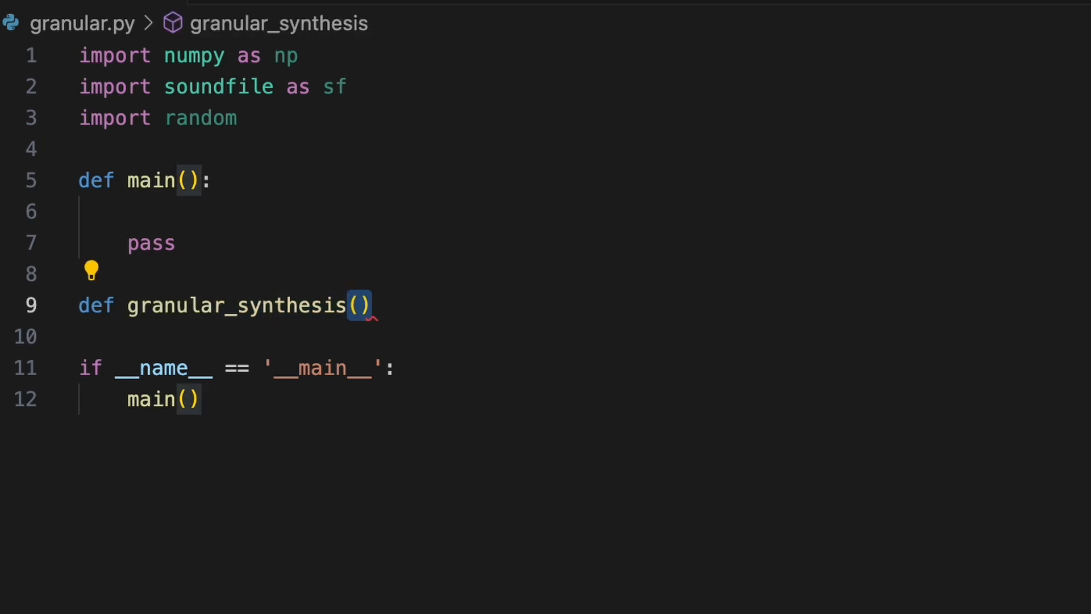
- Give the signature typed parameters input_file, output_file (str), grain_size, density and jitter (float)
type("input_file")
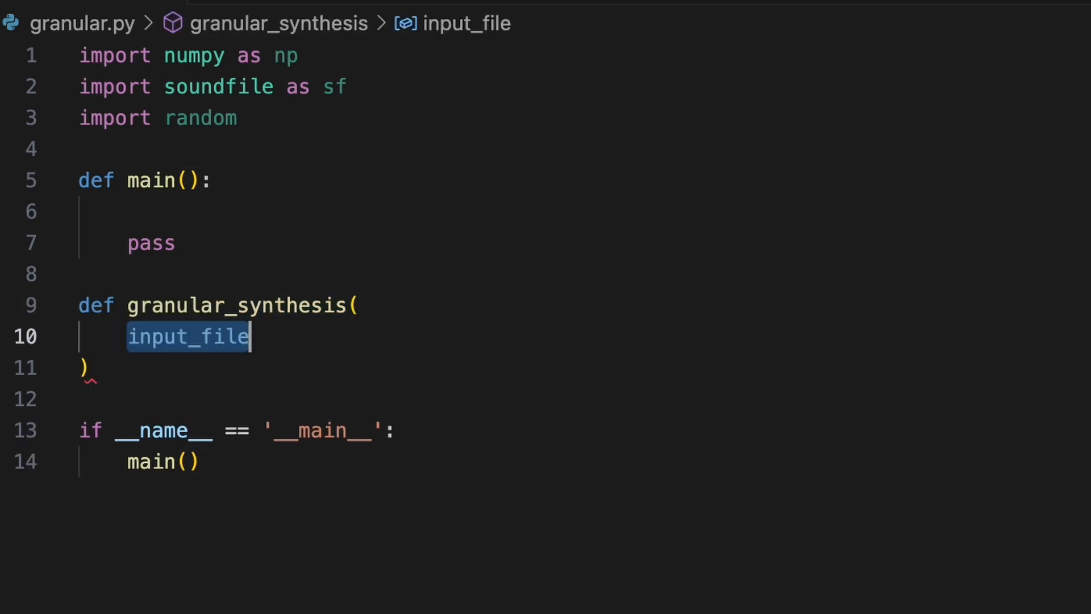
type(": str,")
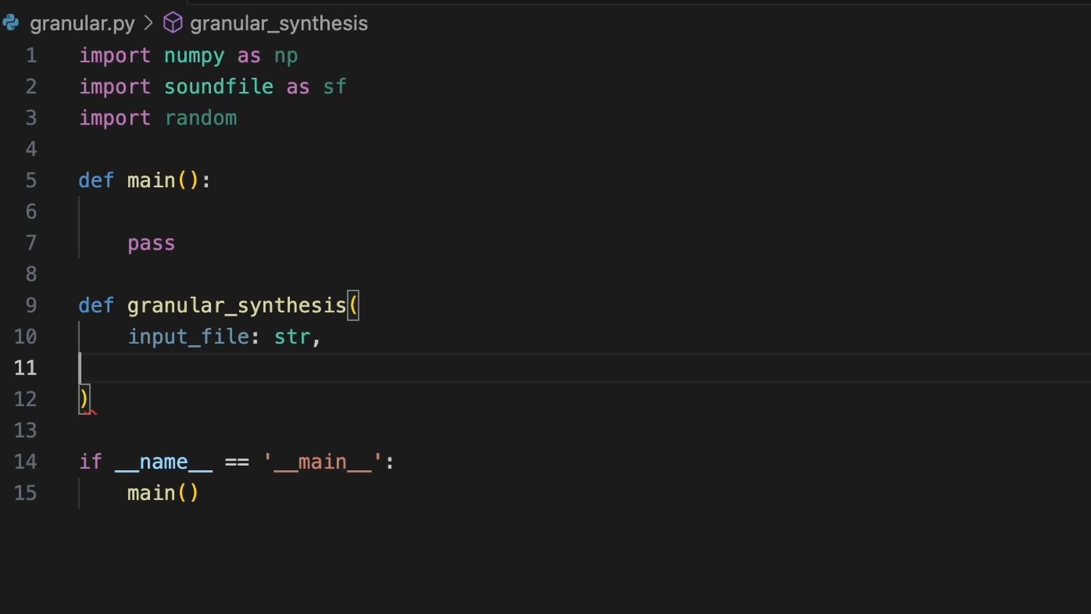
type("output_file: str,")
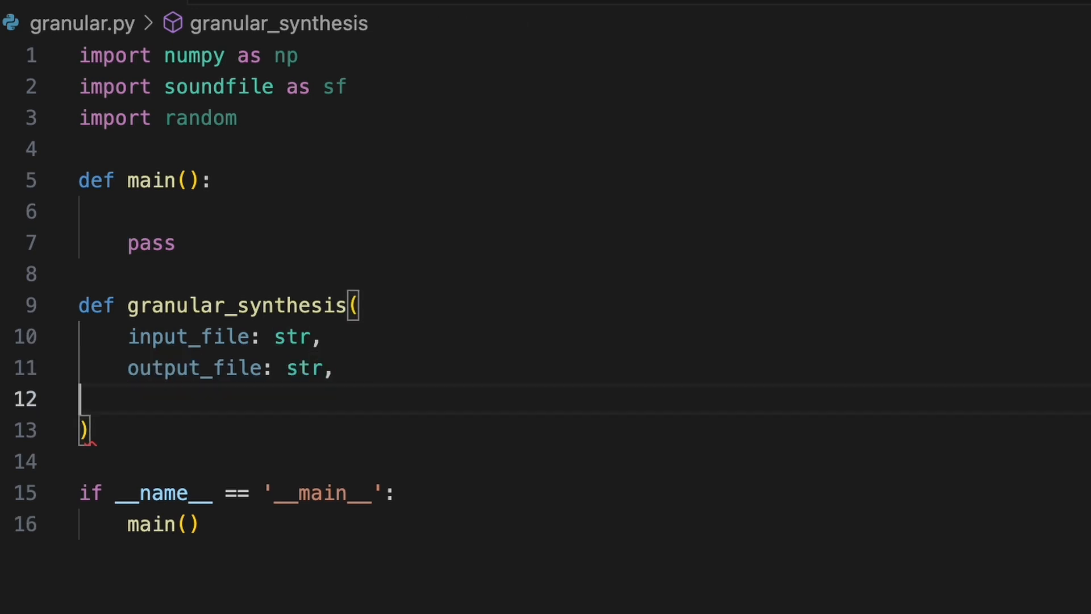
type("grain_size")
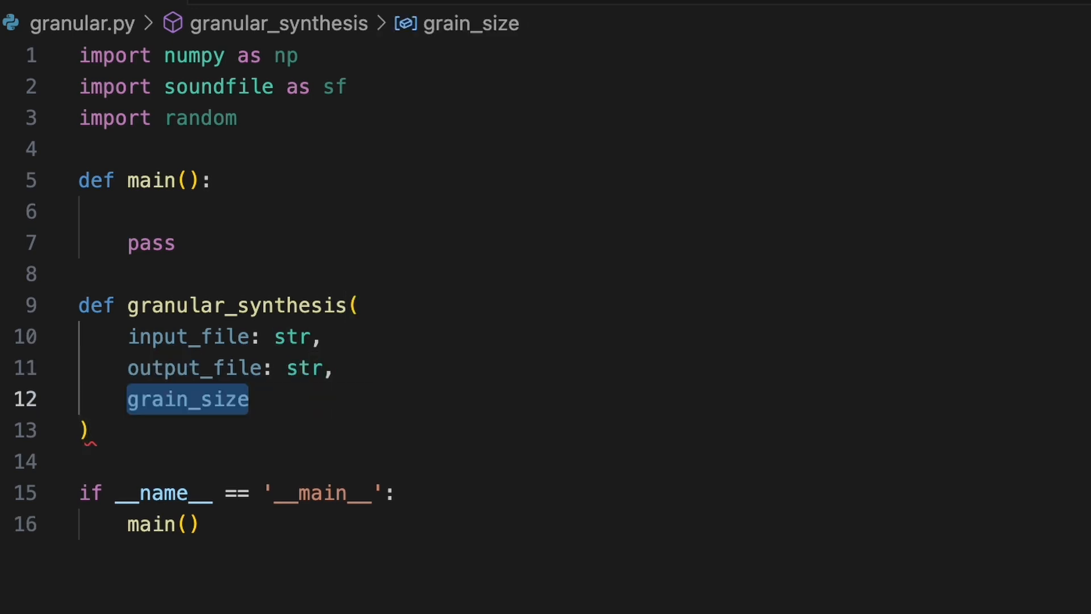
type(": float,")
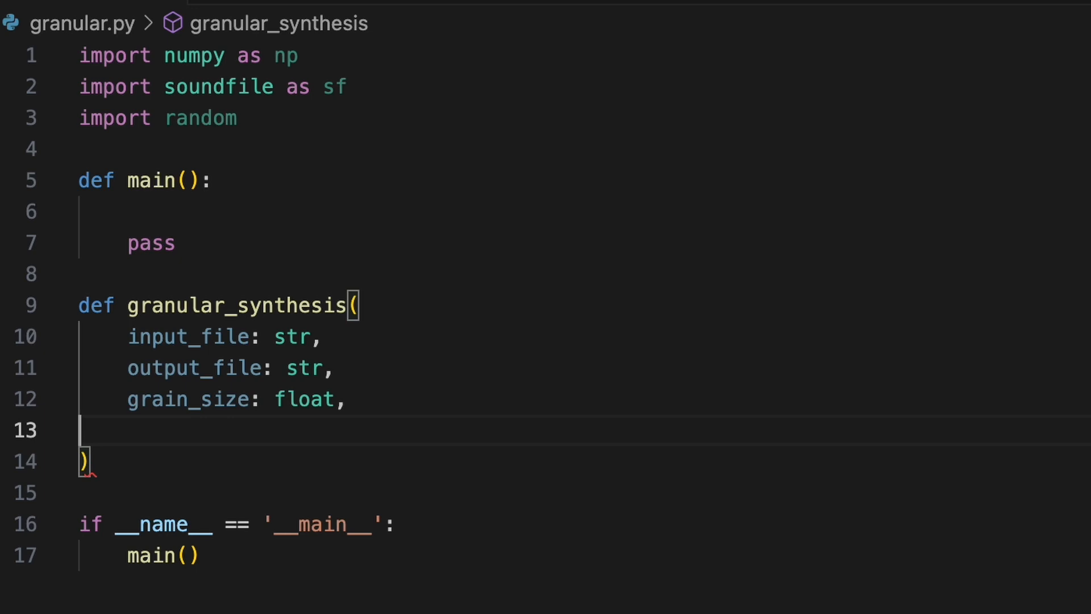
type("density: int,")
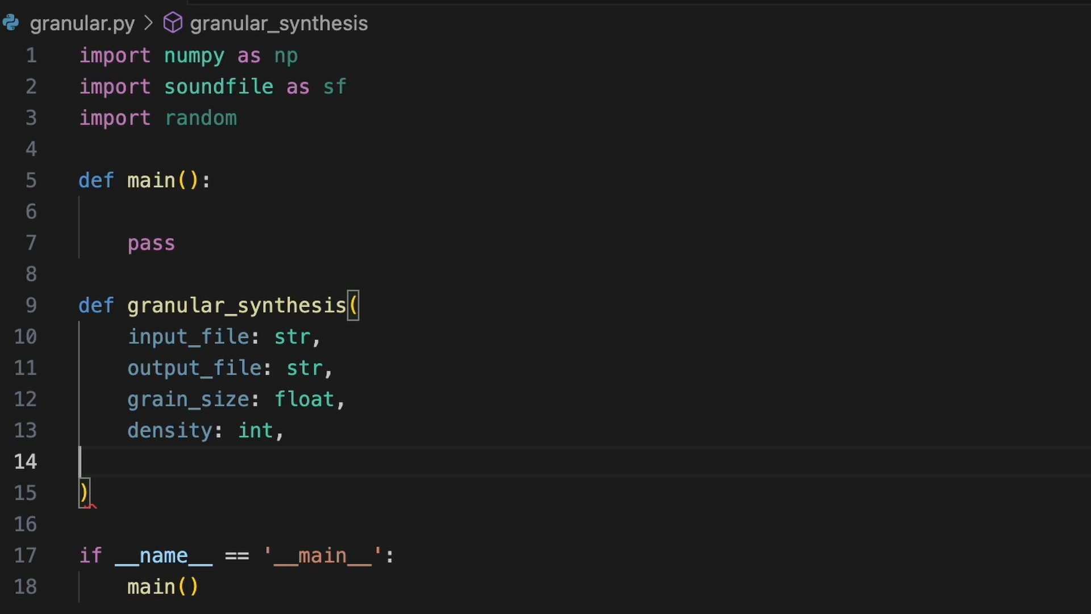
type("jitter: float")
type("audio, sample_rate = sf")
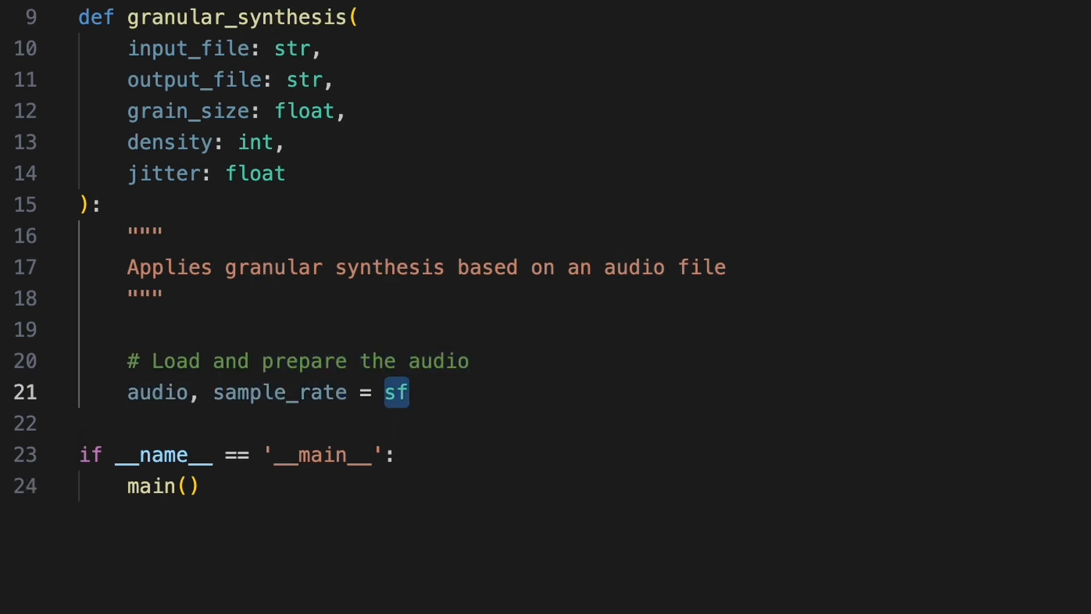
- Read input_file with sf.read and average audio to mono with np.mean(axis=1) when ndim > 1
type(".read(input_file)")
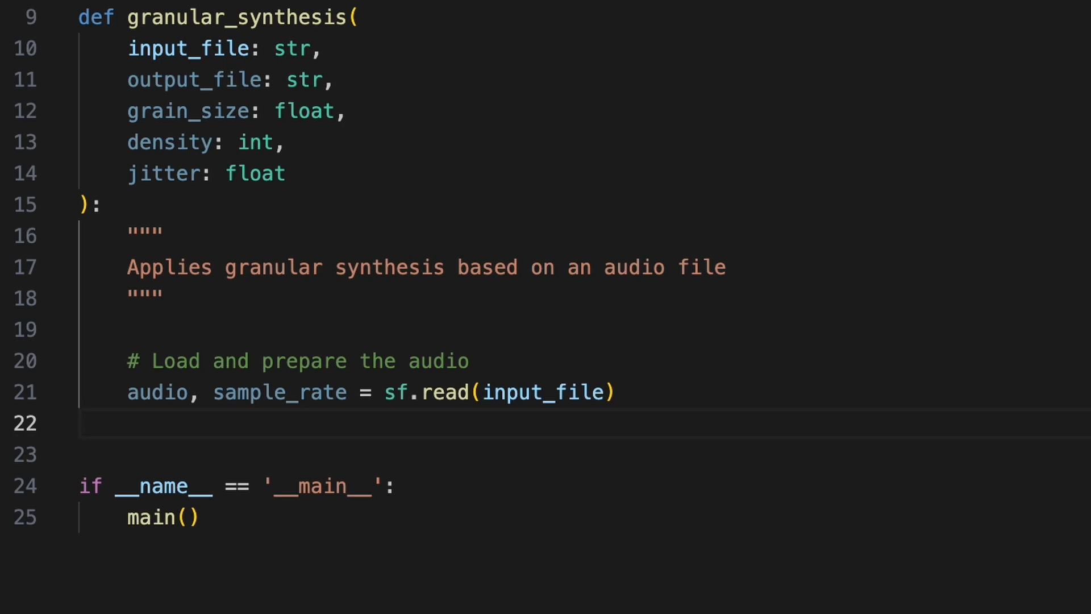
type("if audio.ndim >")
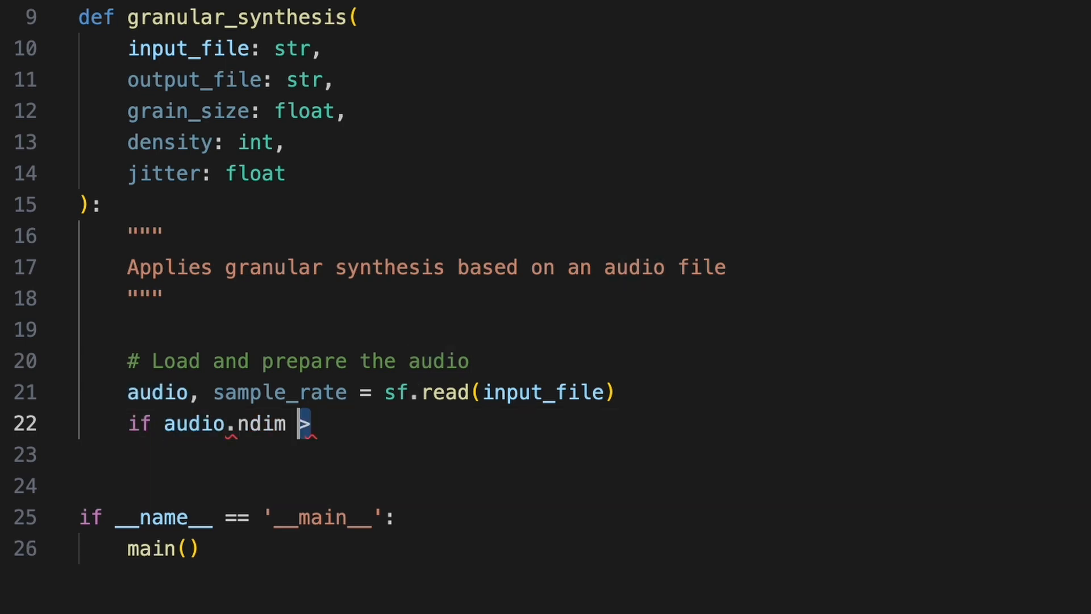
type("1:")
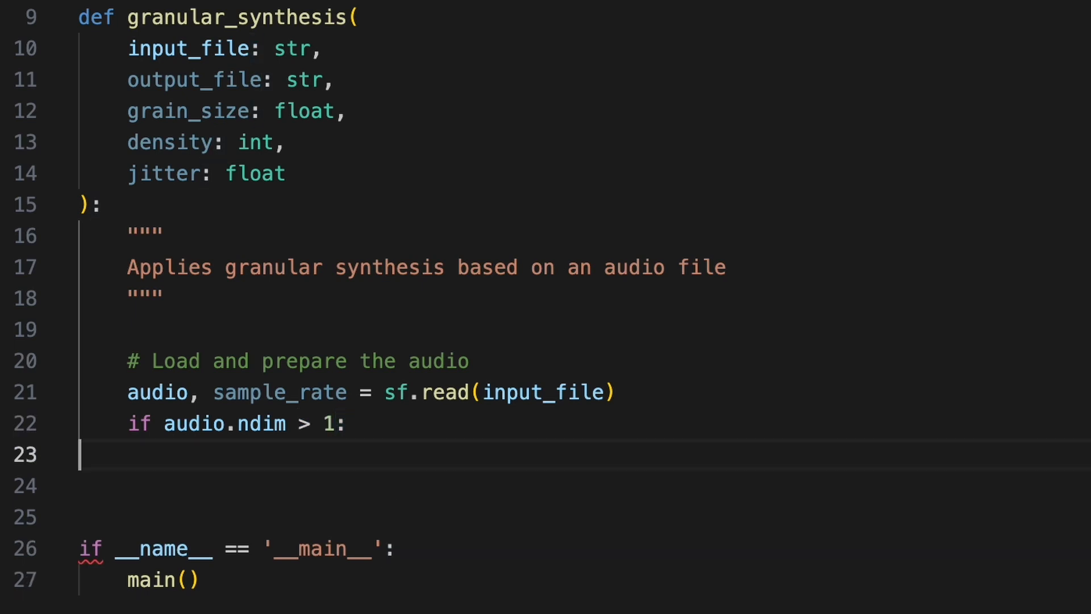
type("audio =")
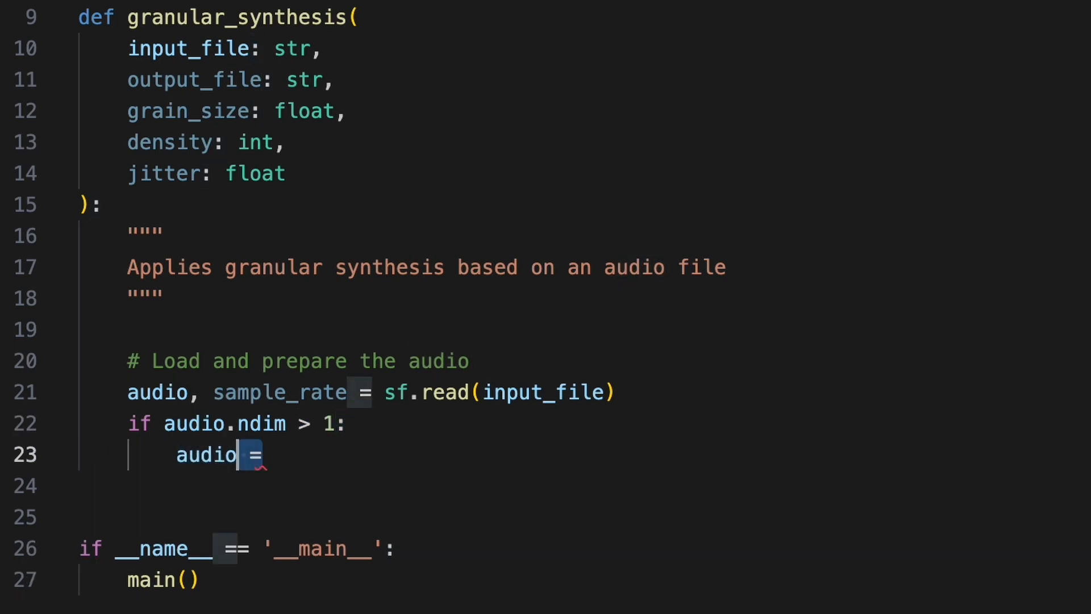
type("np.mean(")
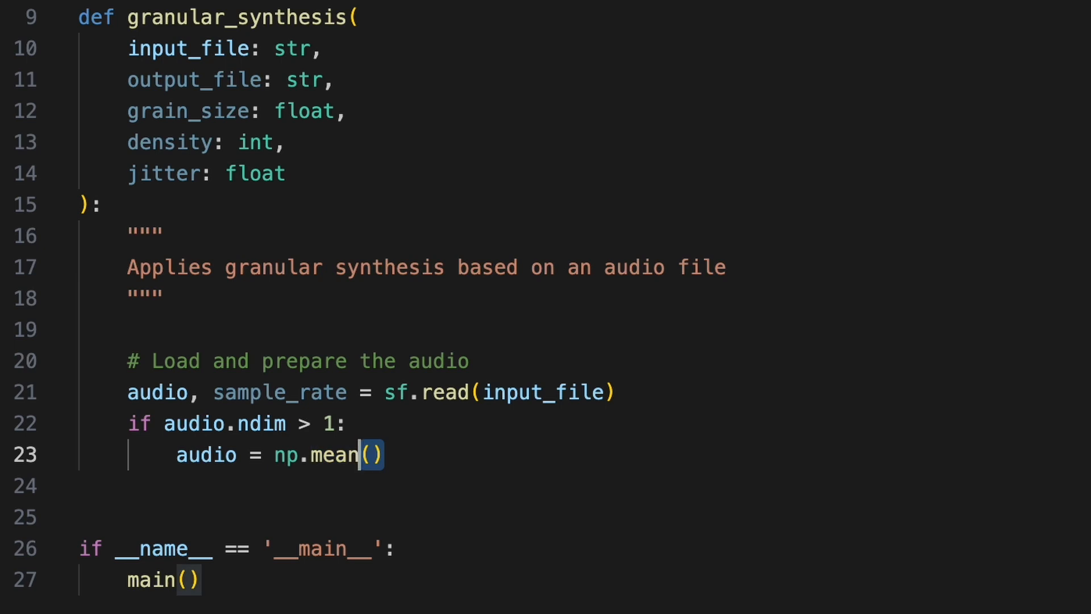
type("audio, axis=1")
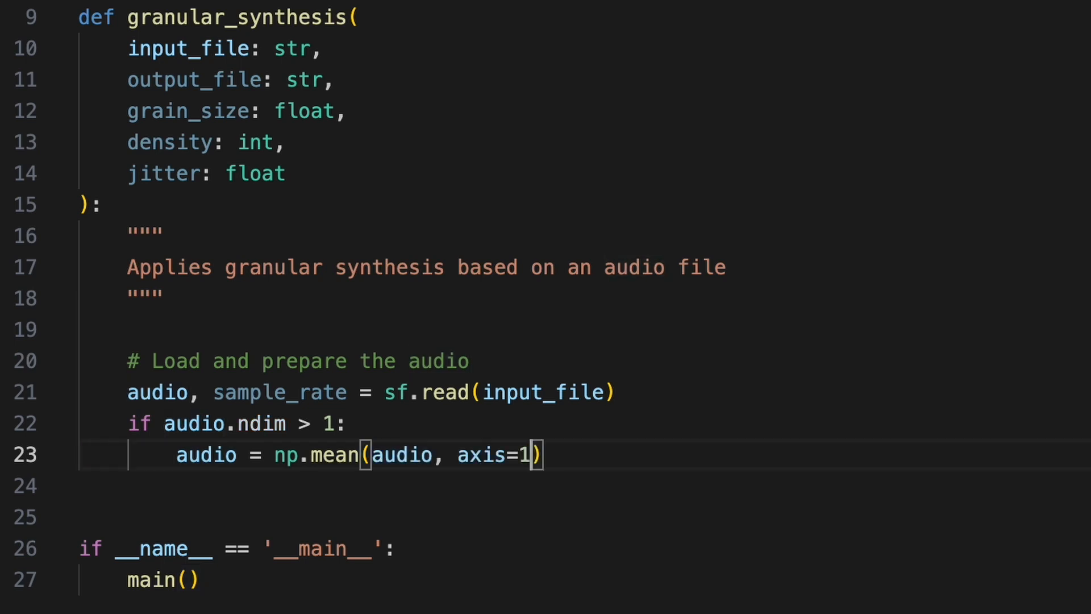
type("# convert to mono")
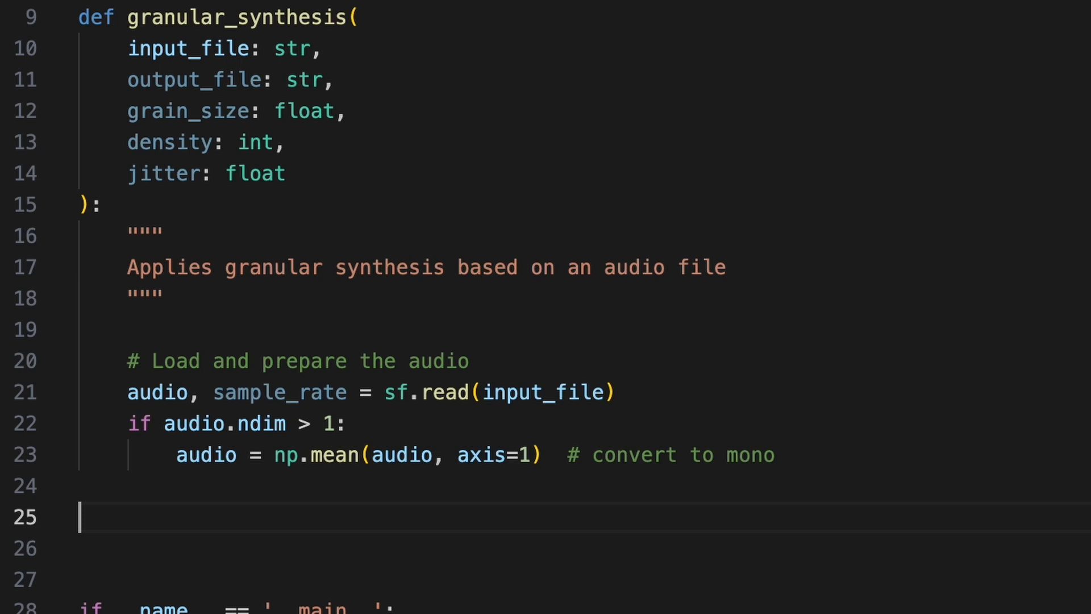
- Compute samples_per_grain from grain_size and sample_rate under an explanatory comment
type("# Calculate the number of samples in each grain")
left_click(584, 548)
type("samples_per_grain")
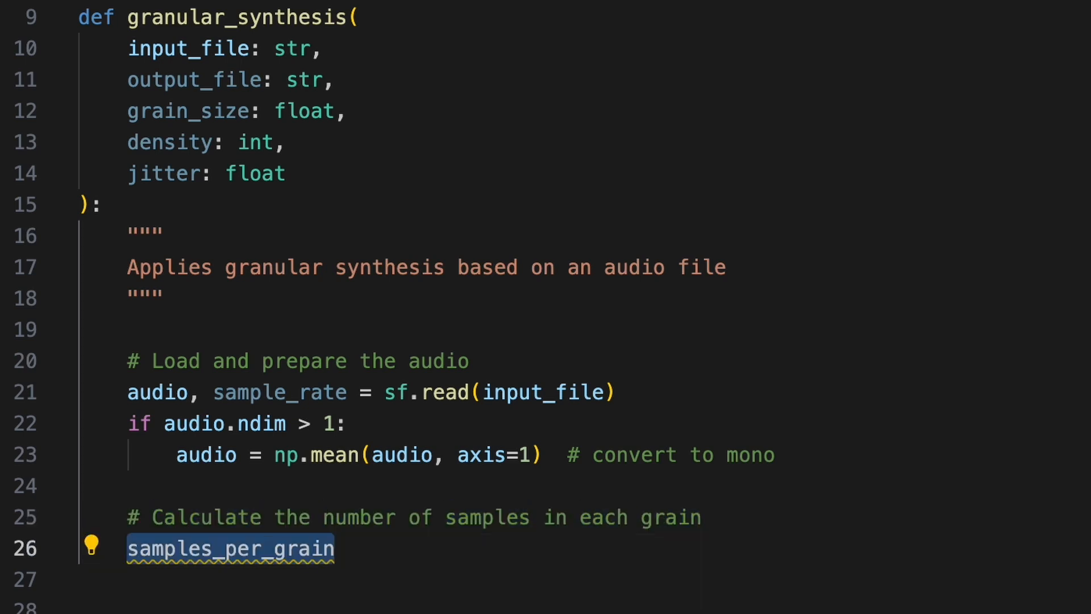
type("= grain_size")
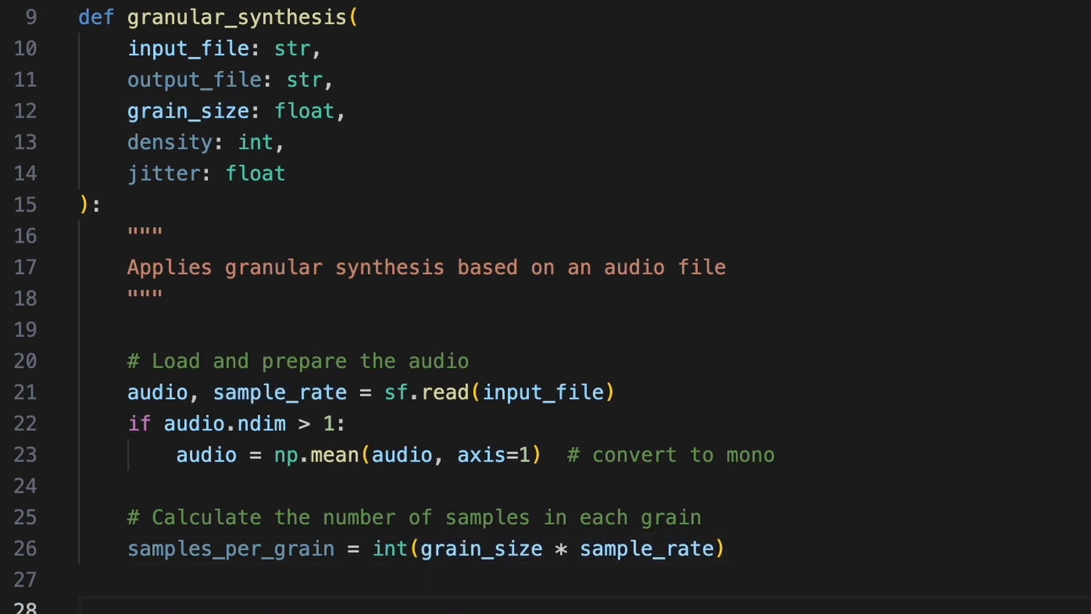
scroll("down", 3)
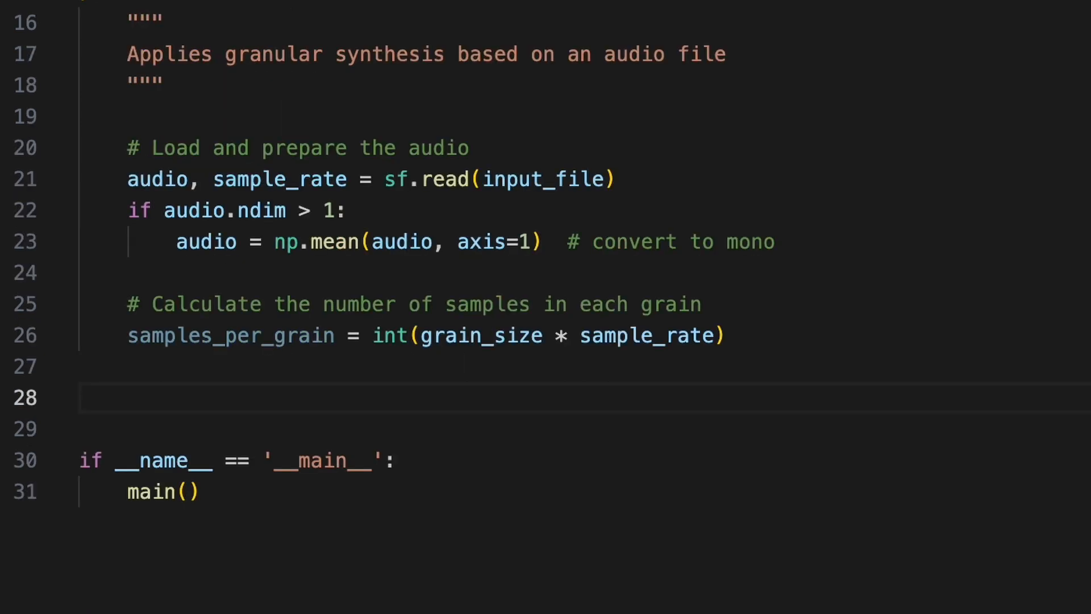
- Compute grain_spacing as sample_rate / density clamped to at least 1, with a comment
type("# Calculate how the grains should be spaced")
type("grain_spacing = max(int(")
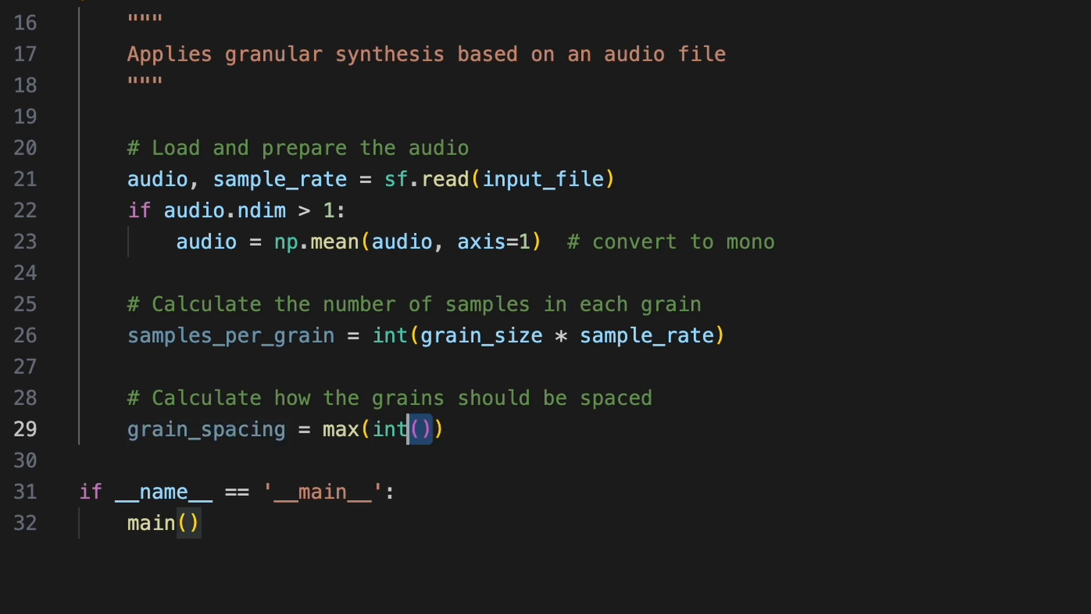
type("sample_rate / density")
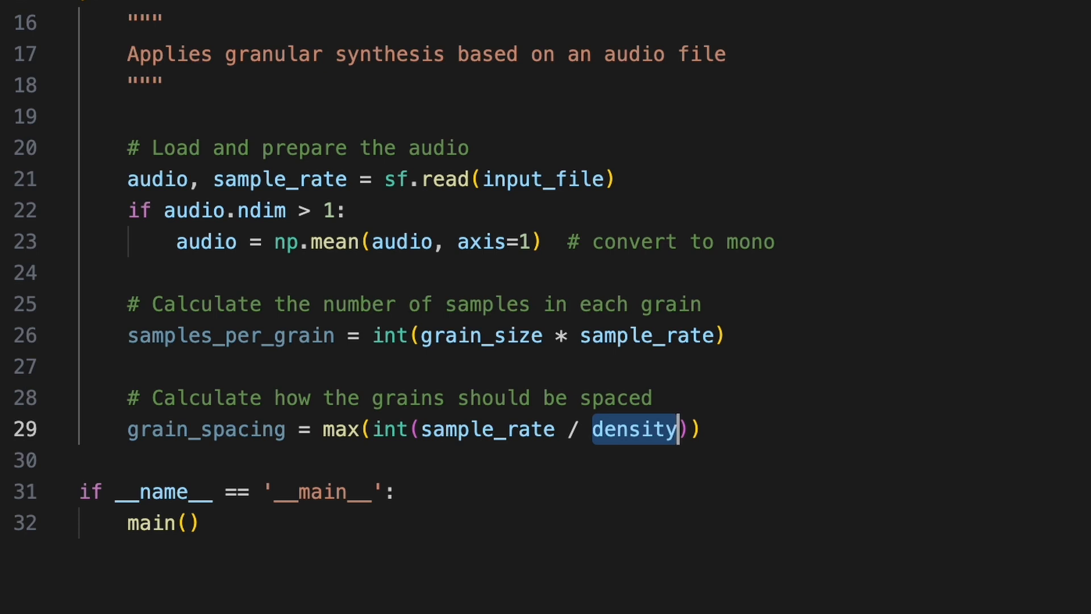
type(", 1")
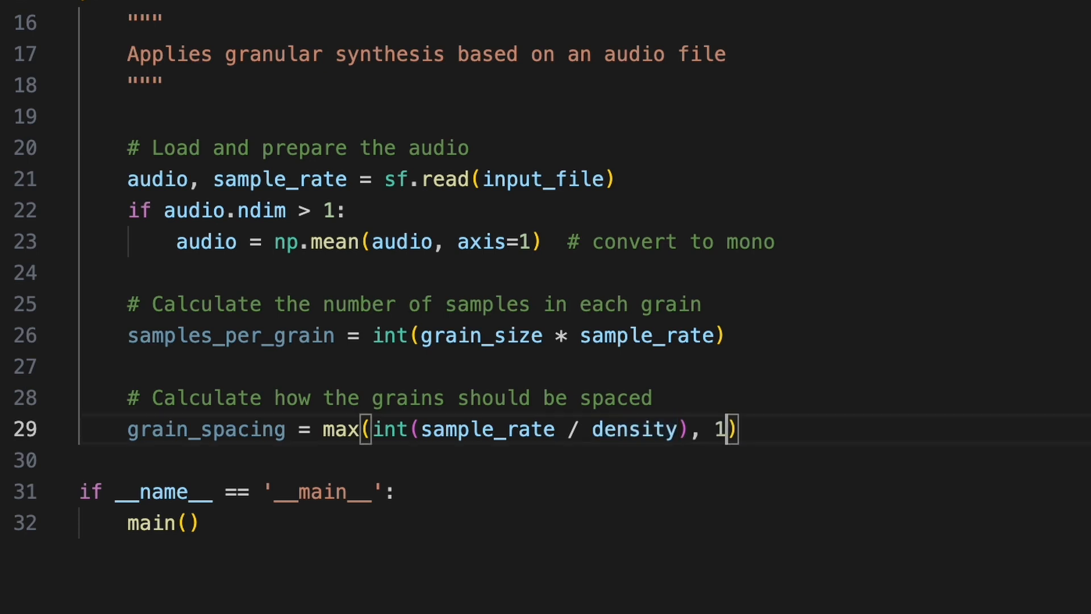
key("Enter")
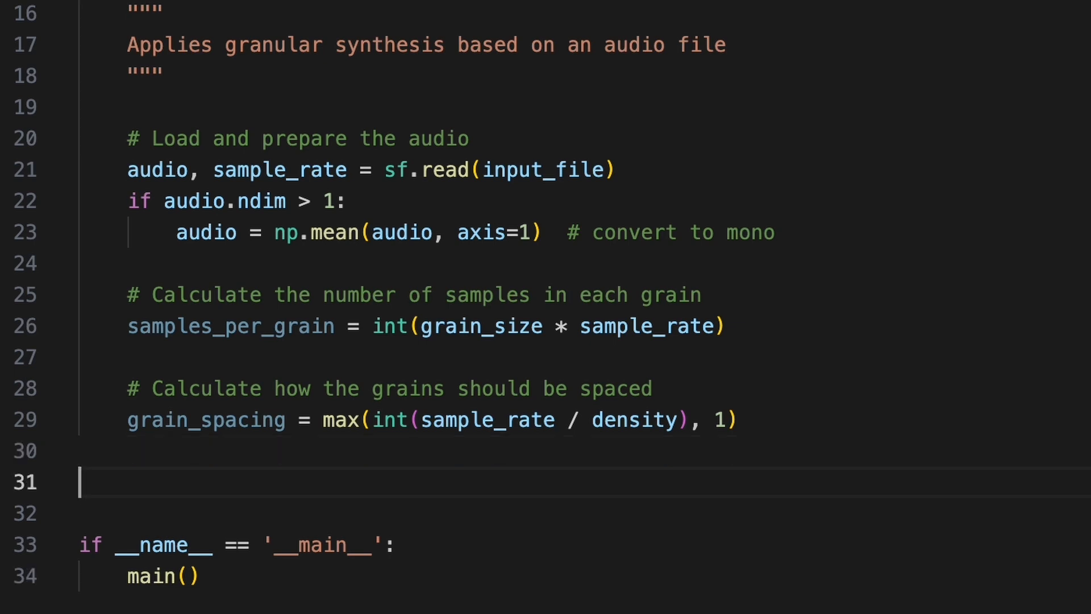
- Set output_length from len(audio) under a comment
type("# Calculate the output")
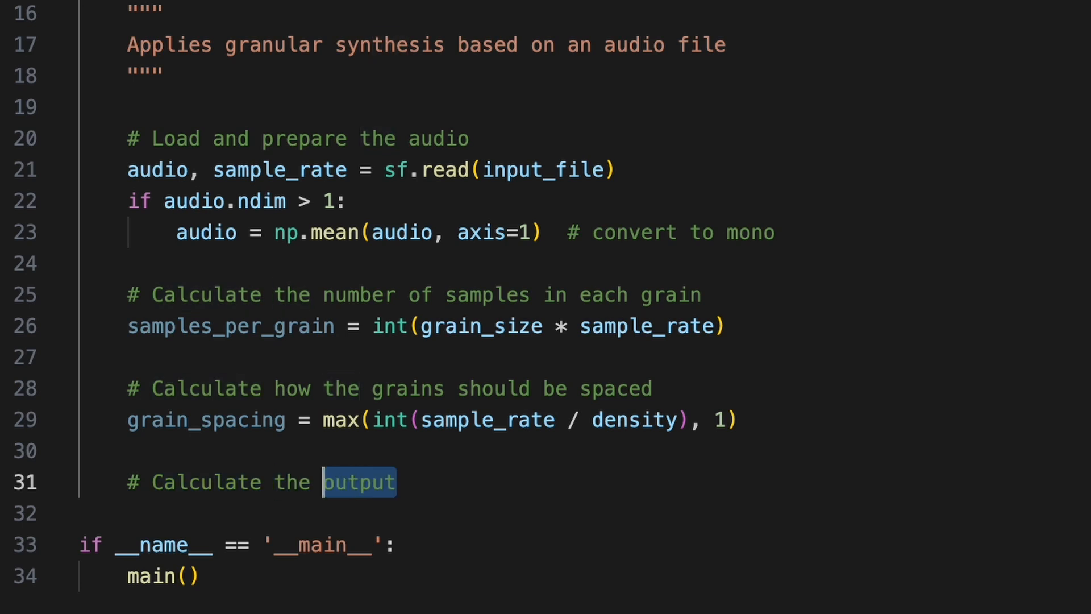
type("length")
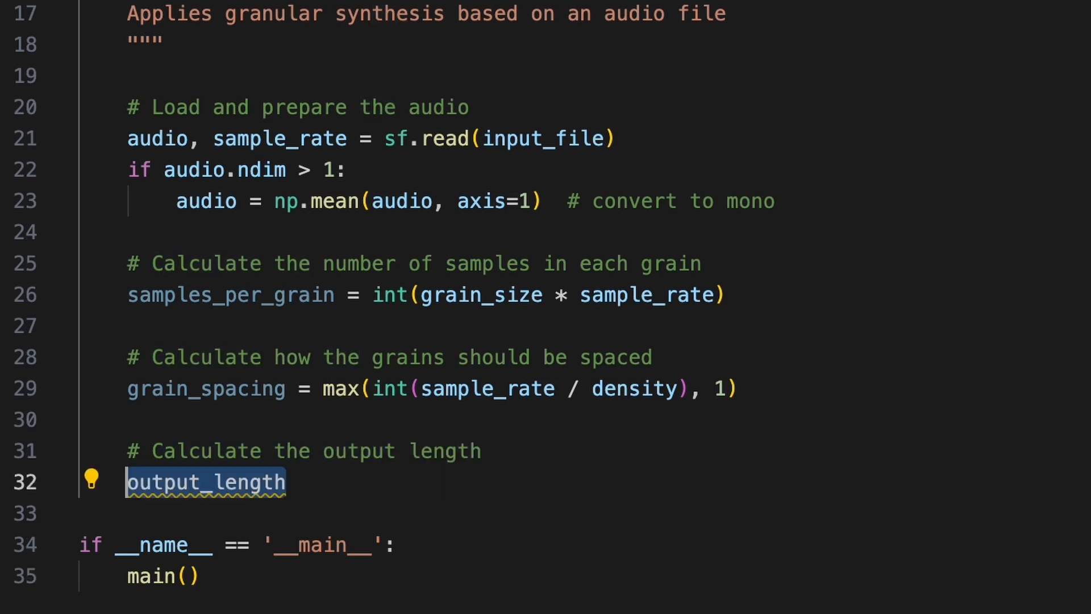
type("= len()")
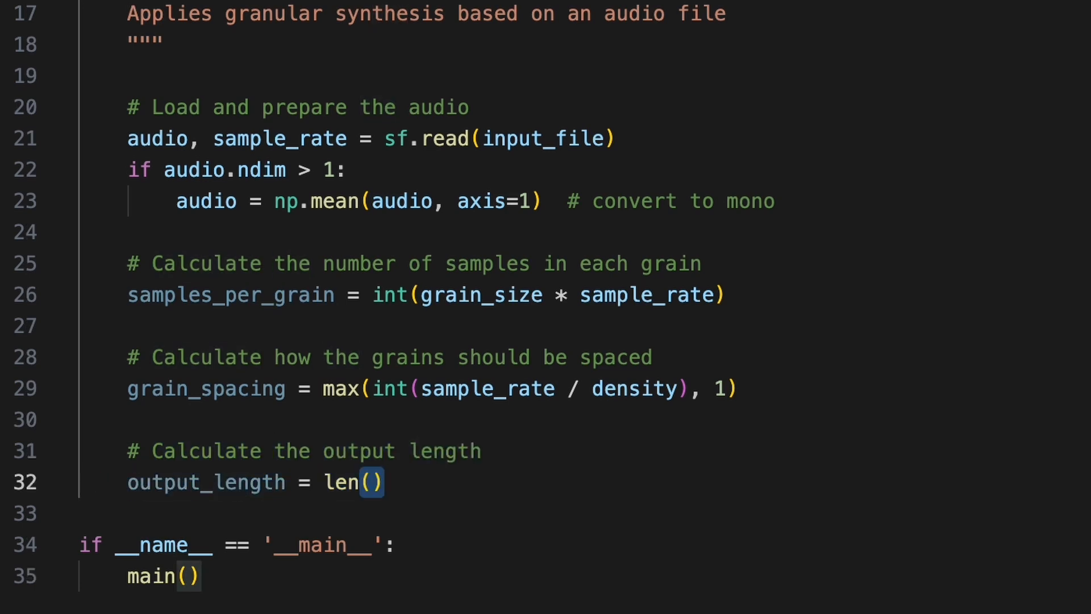
type("audio")
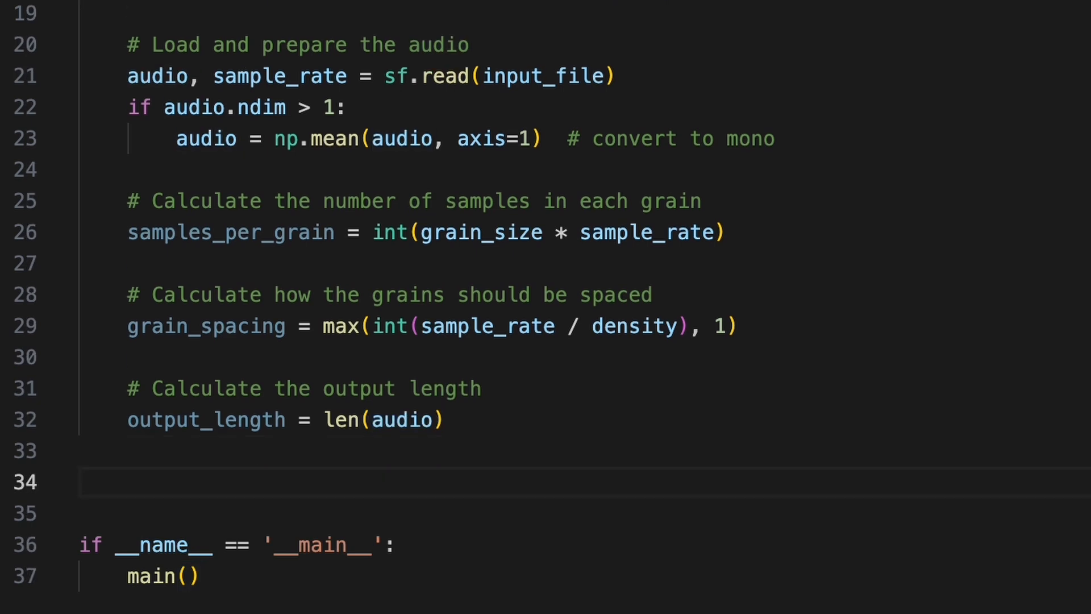
- Initialise output as np.zeros(output_length) and window as np.hanning(samples_per_grain)
type("# Initialize the output buffer and window")
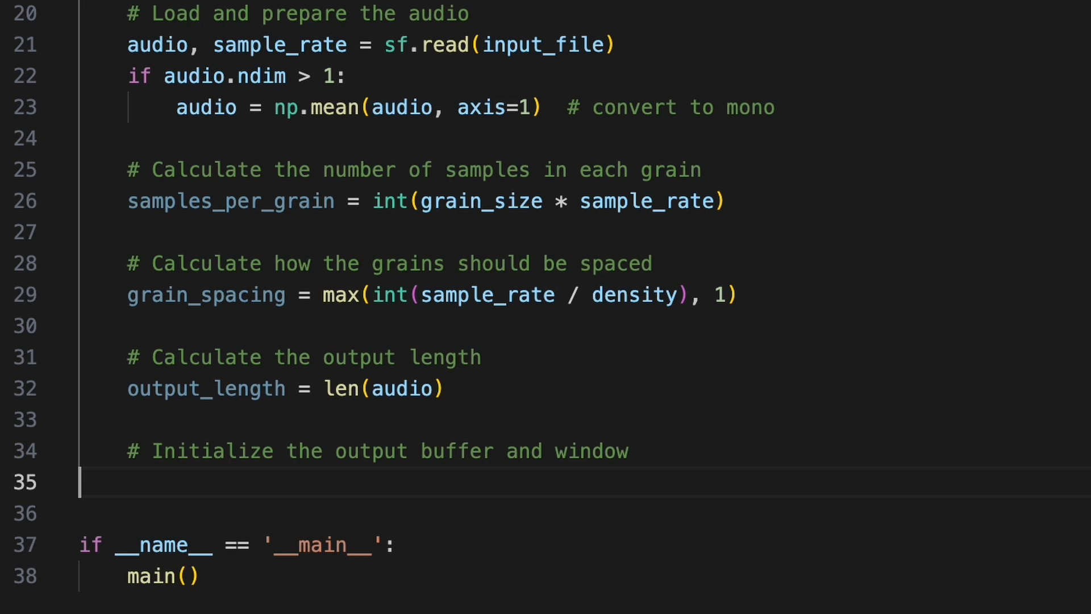
type("output = np")
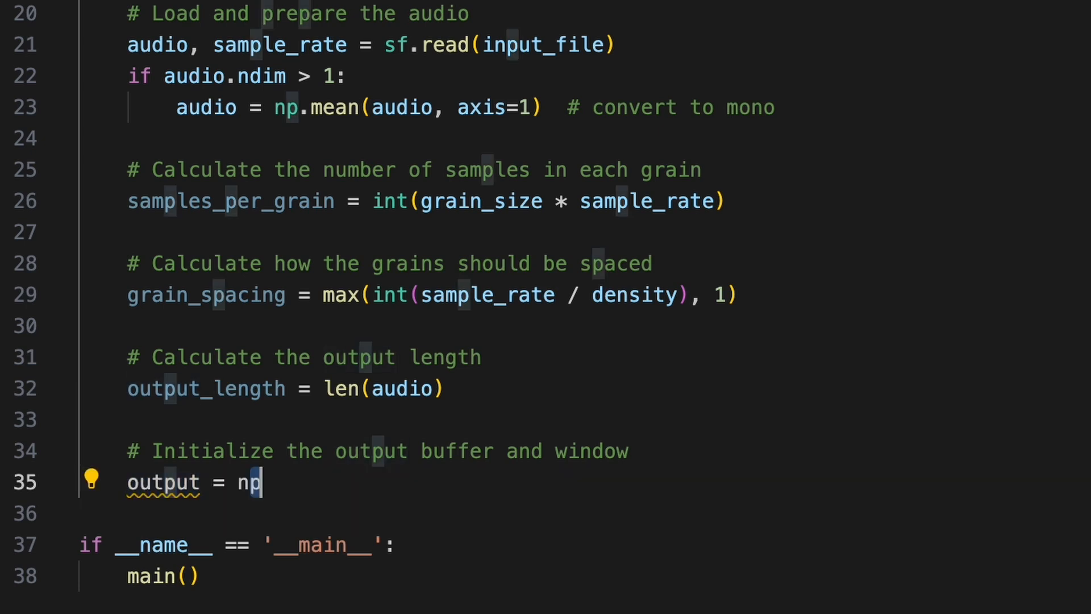
type(".zeros()")
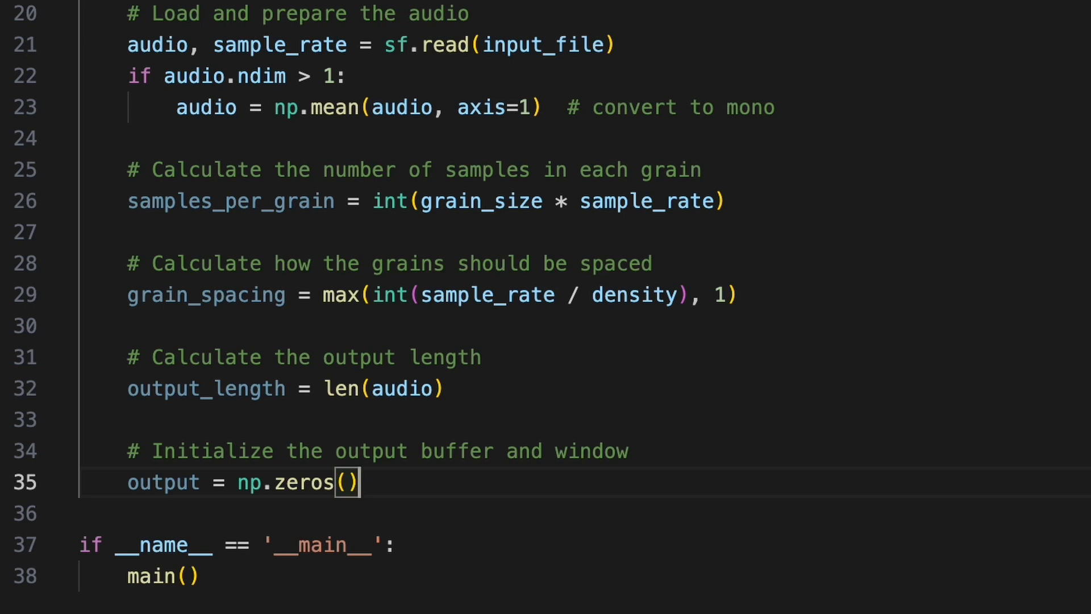
type("output_length")
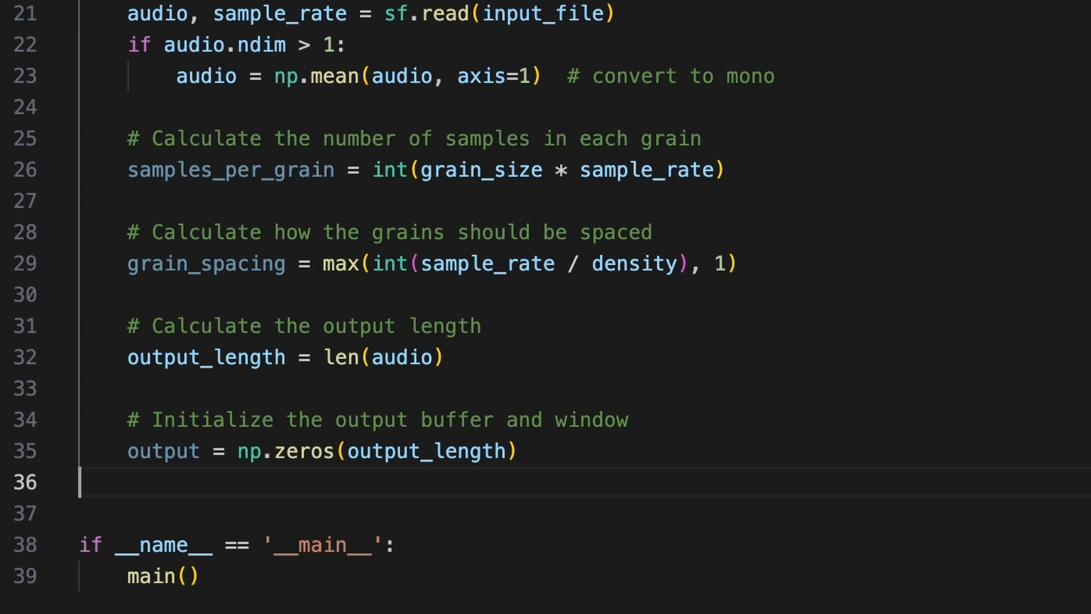
type("window = np")
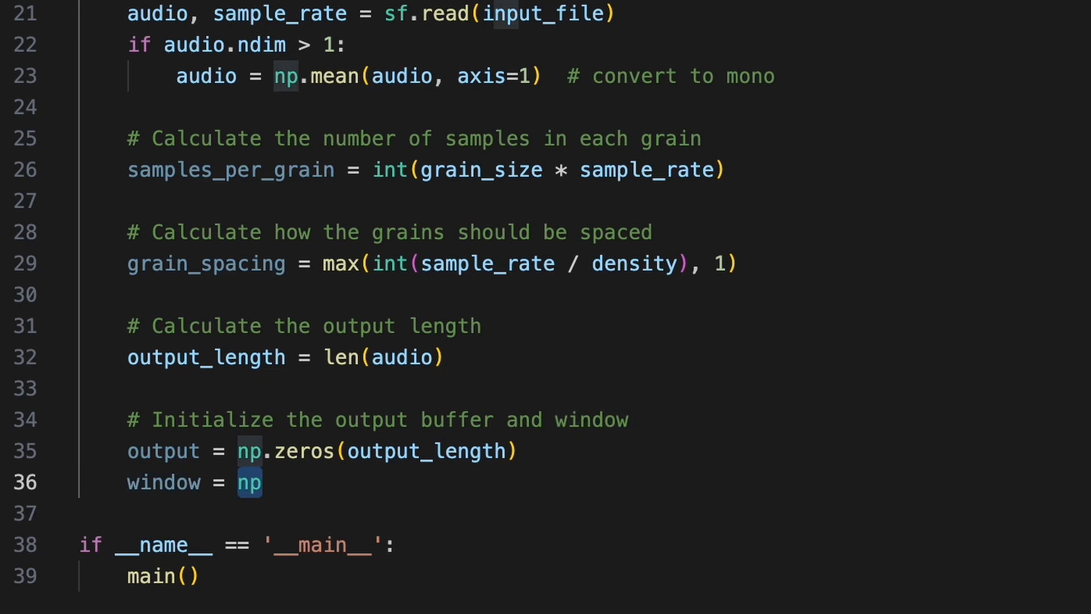
type(".hanning(samples_per_grain)")
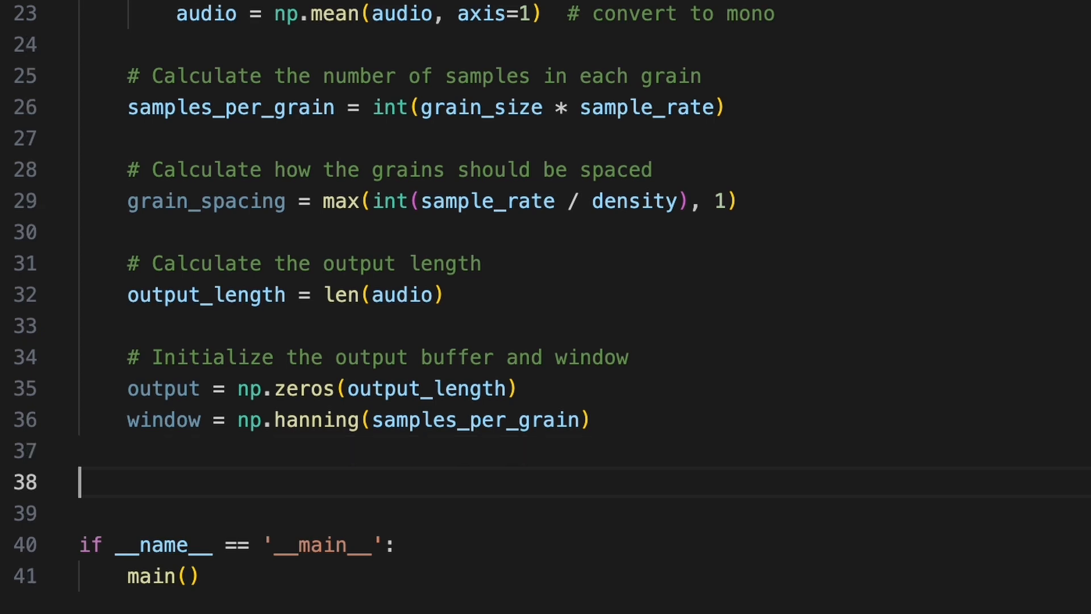
- Compute grains_total as (len(audio) - samples_per_grain) / grain_spacing and set position = 0
type("# Calculate the total number of grains")
type("grains_total = (")
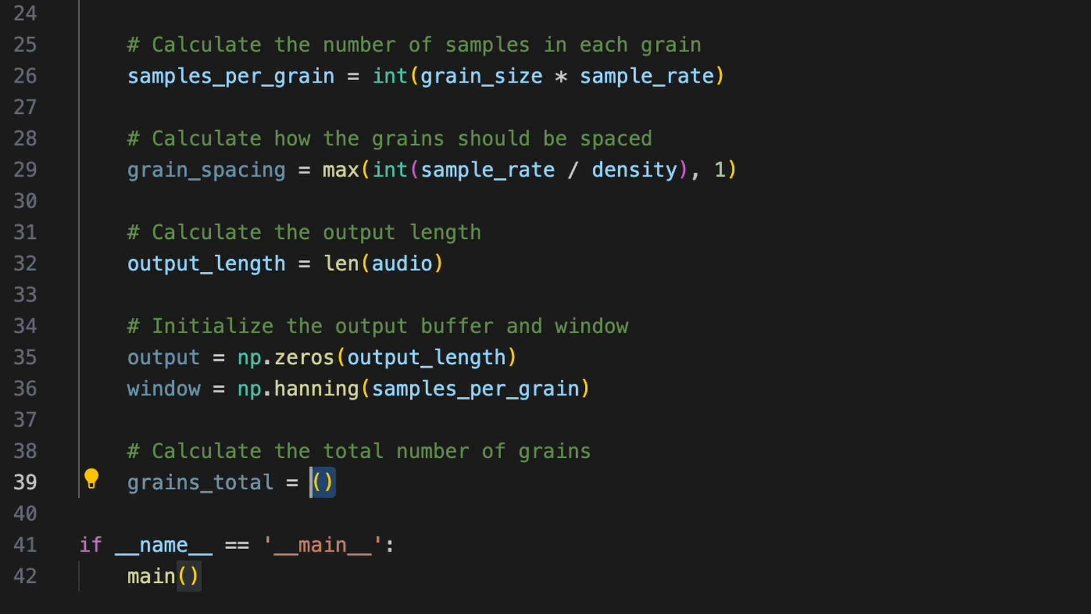
type("(len(audio) - samples_per_grain")
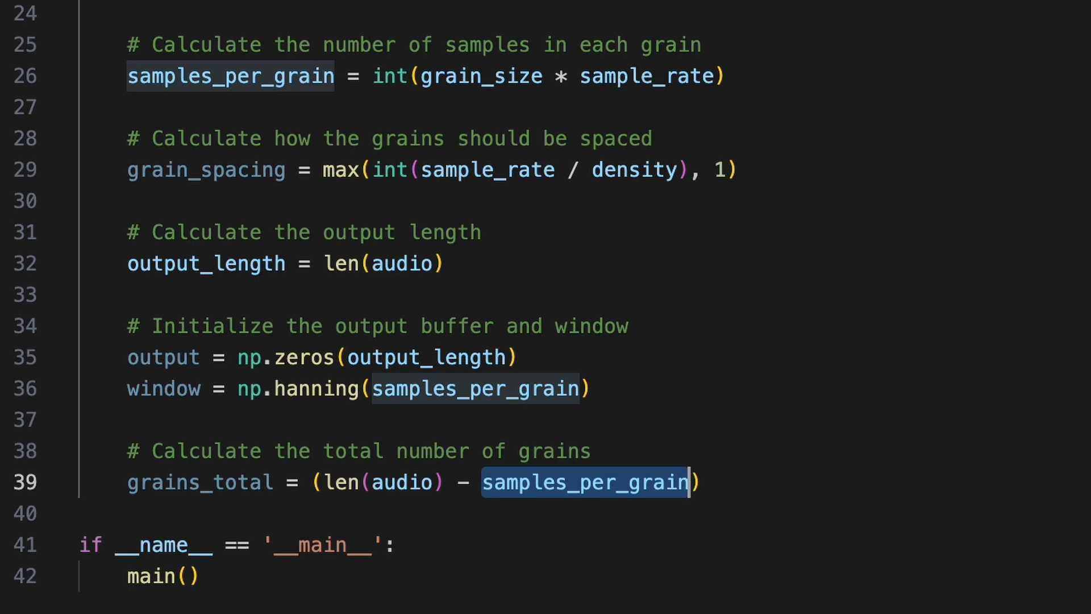
type("/ grain_spacing")
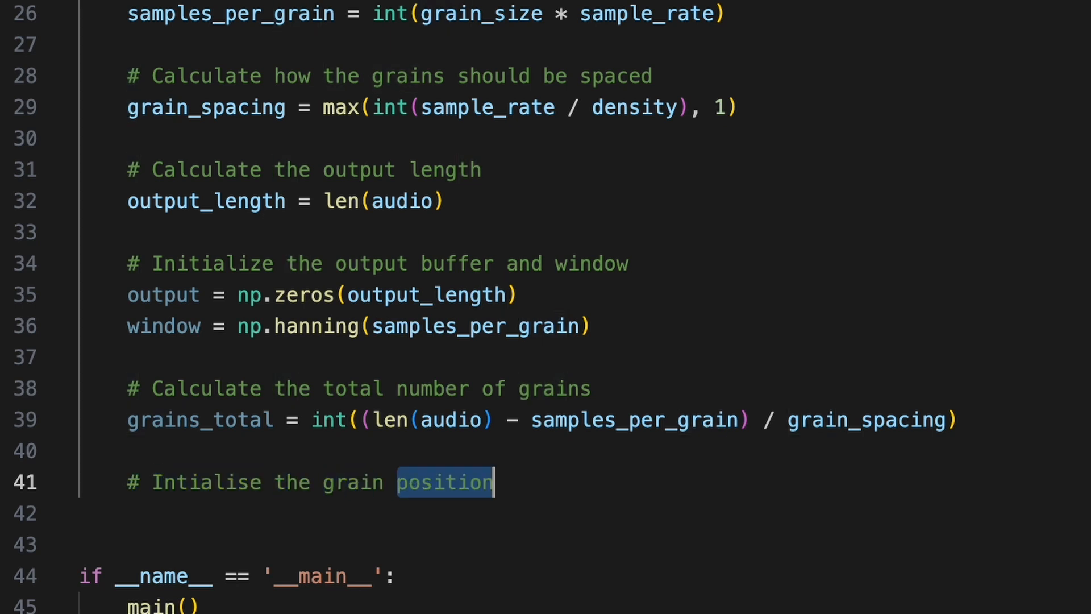
type("position = 0")
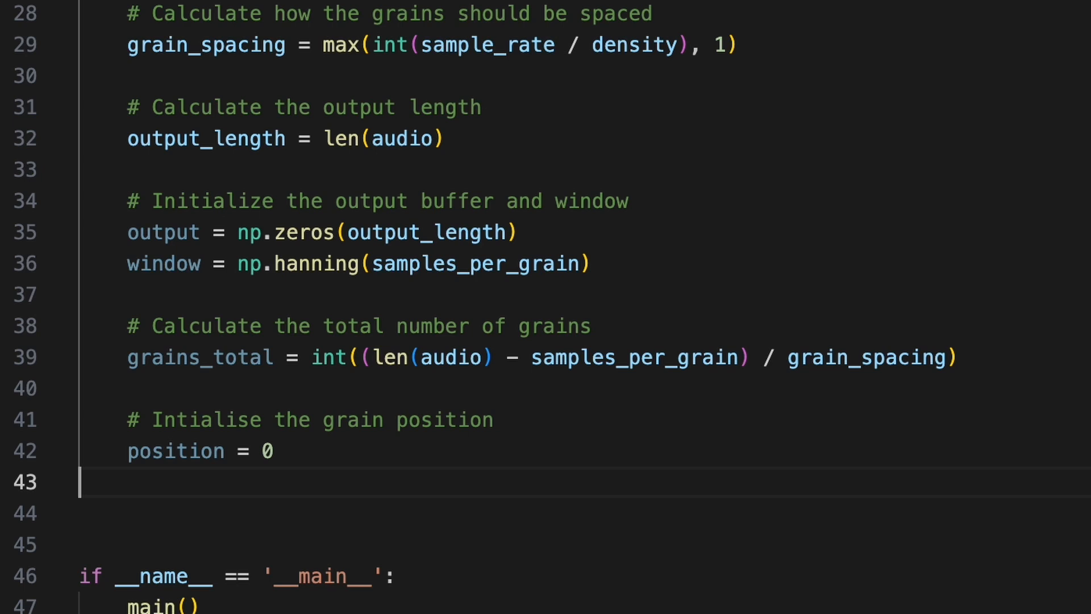
- Loop over range(grains_total), computing random_offset as random.uniform(-jitter, jitter) * grain_spacing
type("for i")
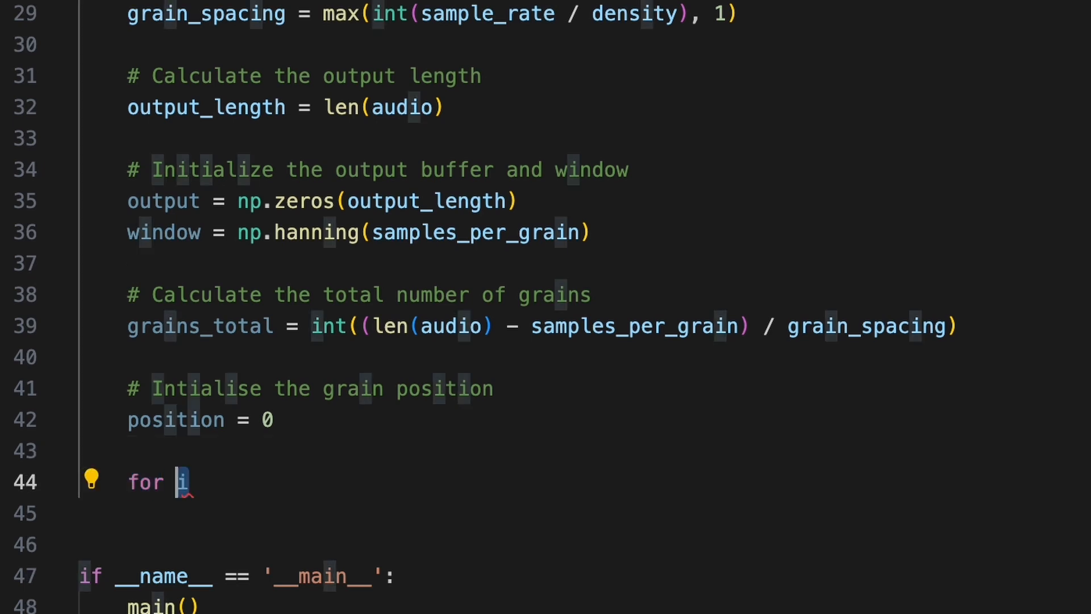
type("in range(grains_total):")
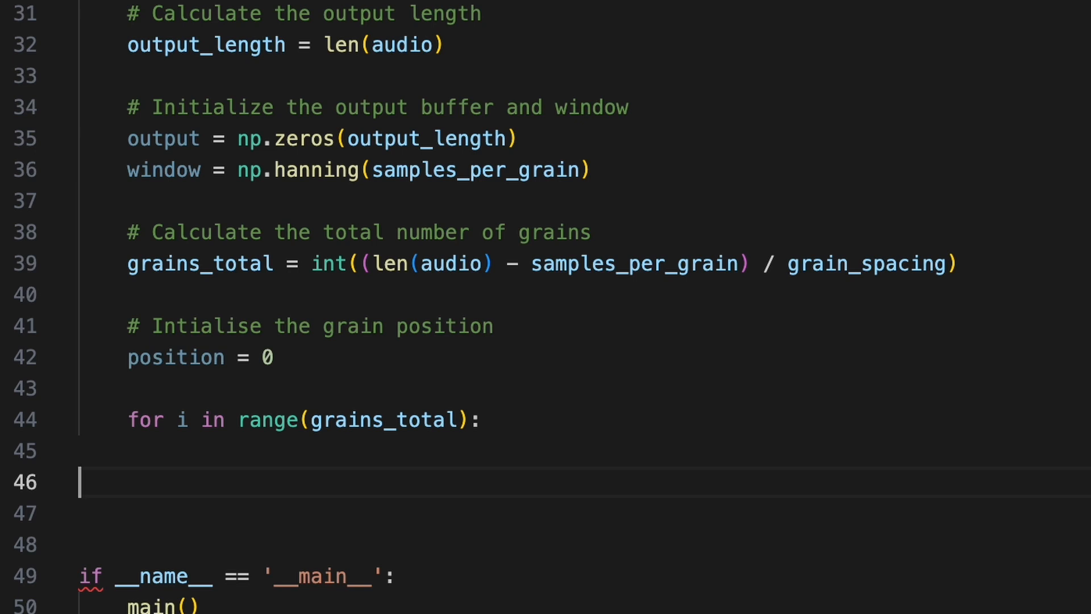
type("# Apply random jitter to the grain's read position")
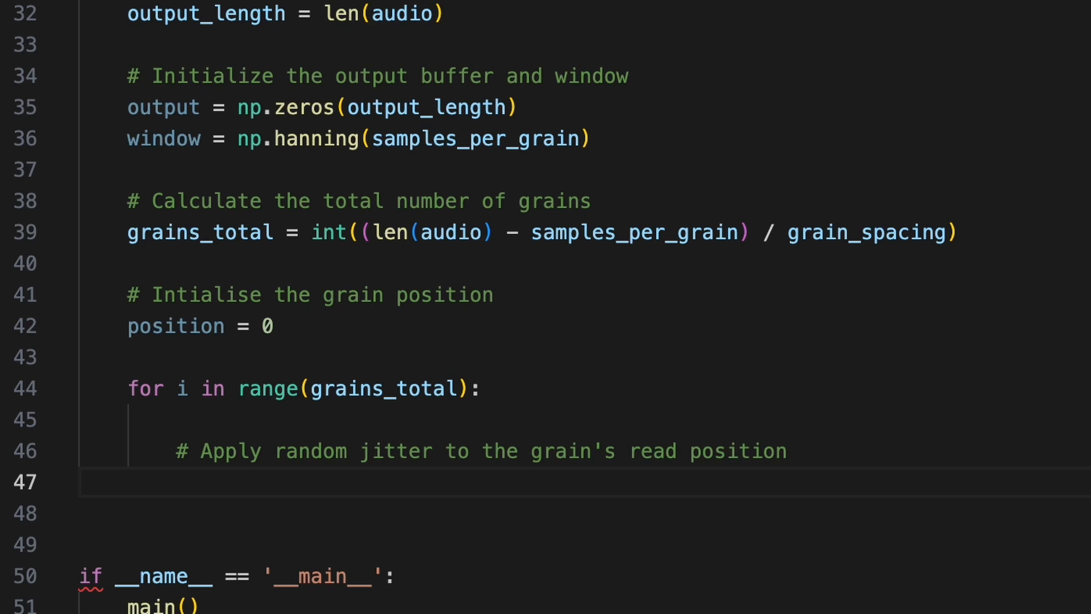
type("random_offset = random.uniform(")
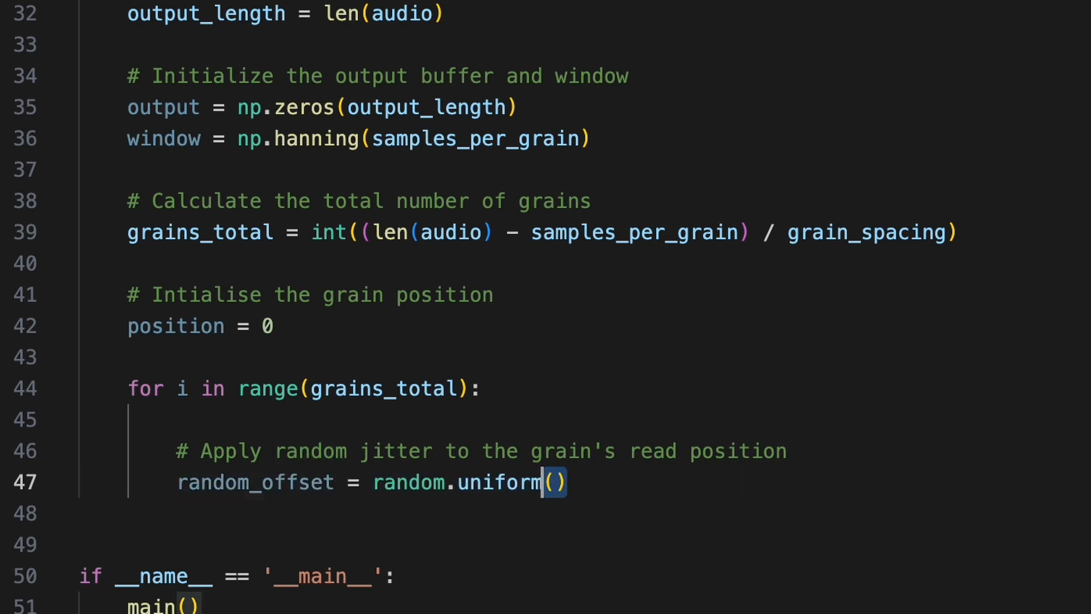
type("-jitter, jitter")
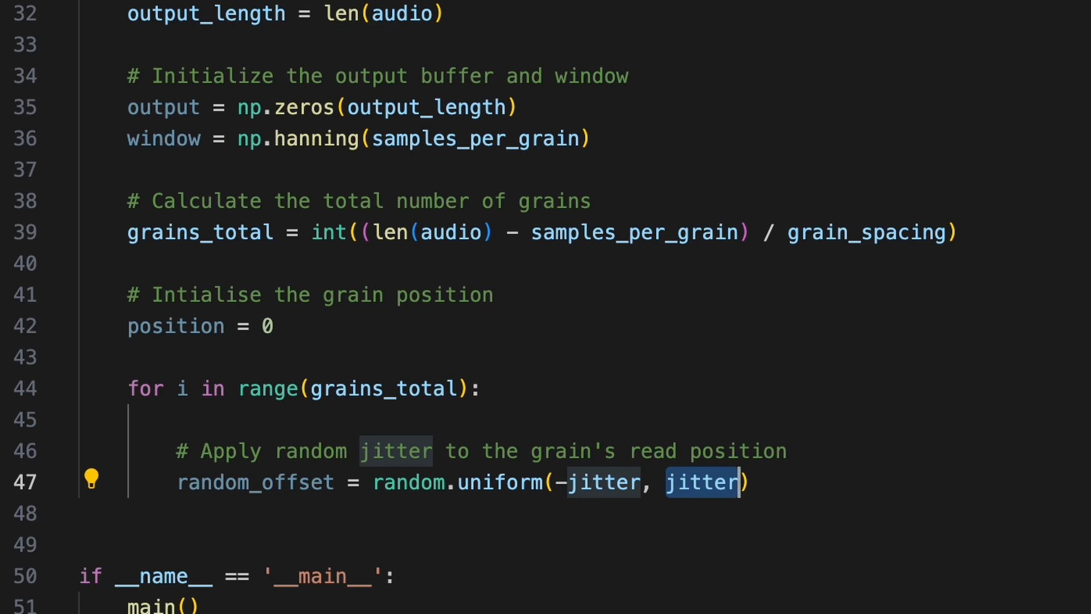
type("* grain_spacing")
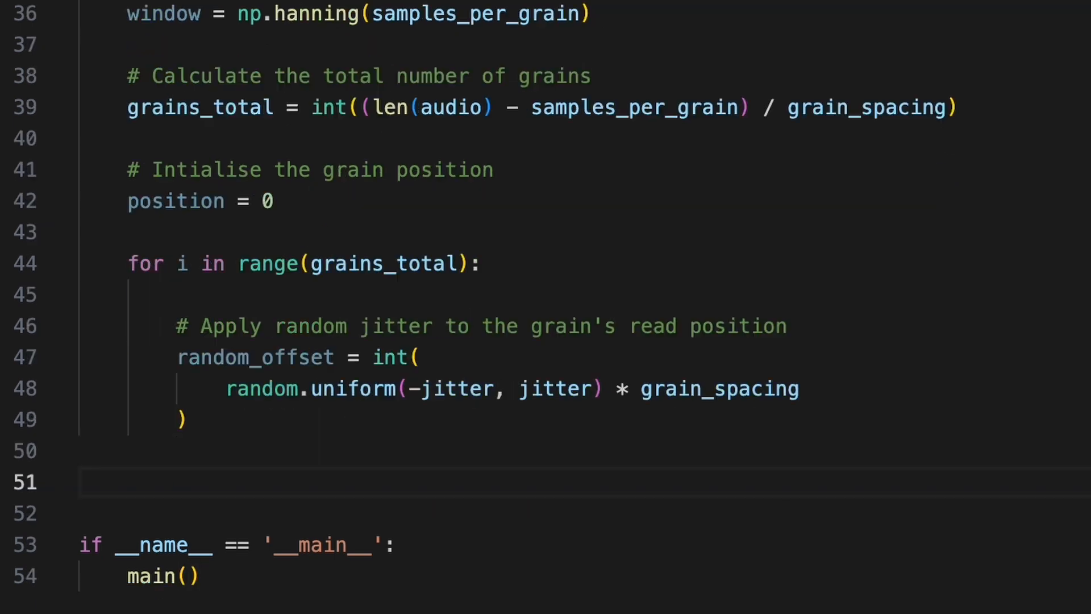
- Set grain_start to position + random_offset, clipped to 0..len(audio) - samples_per_grain
type("# Compute jittered grain start position")
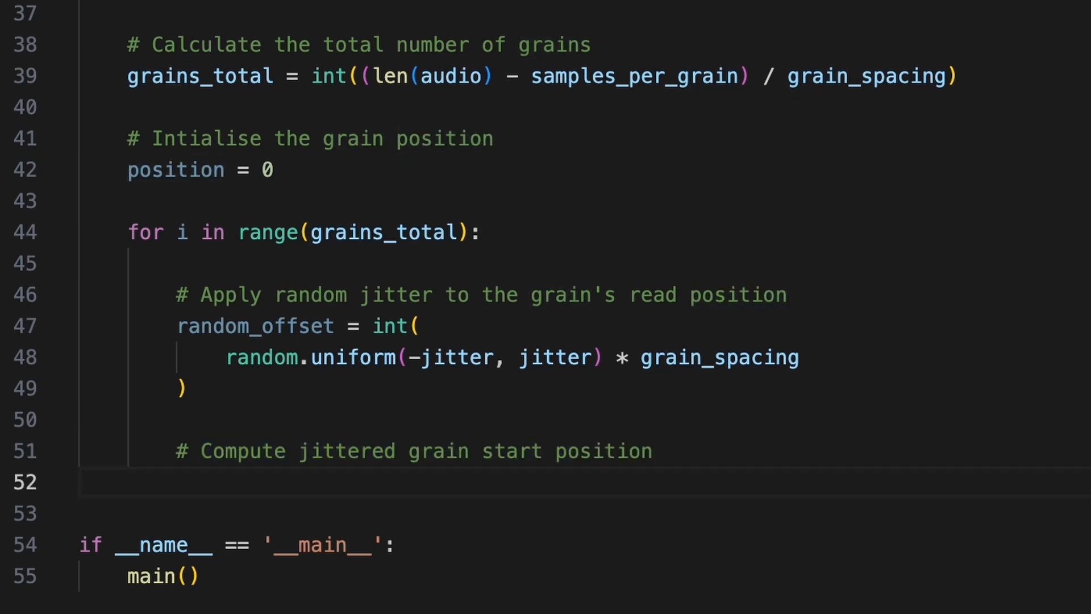
type("grain_start =")
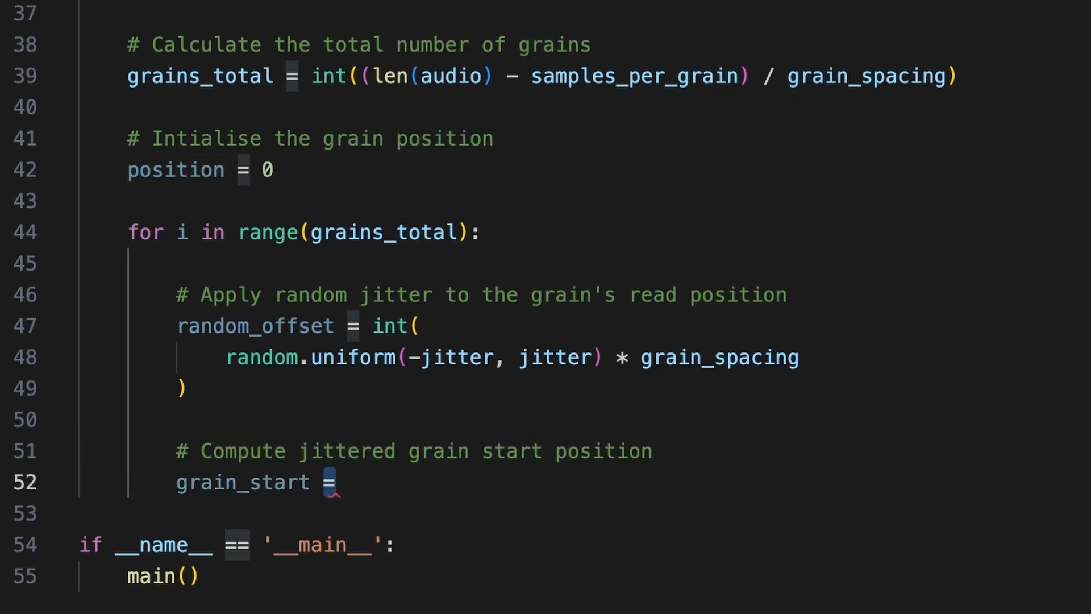
type("position + random_offset")
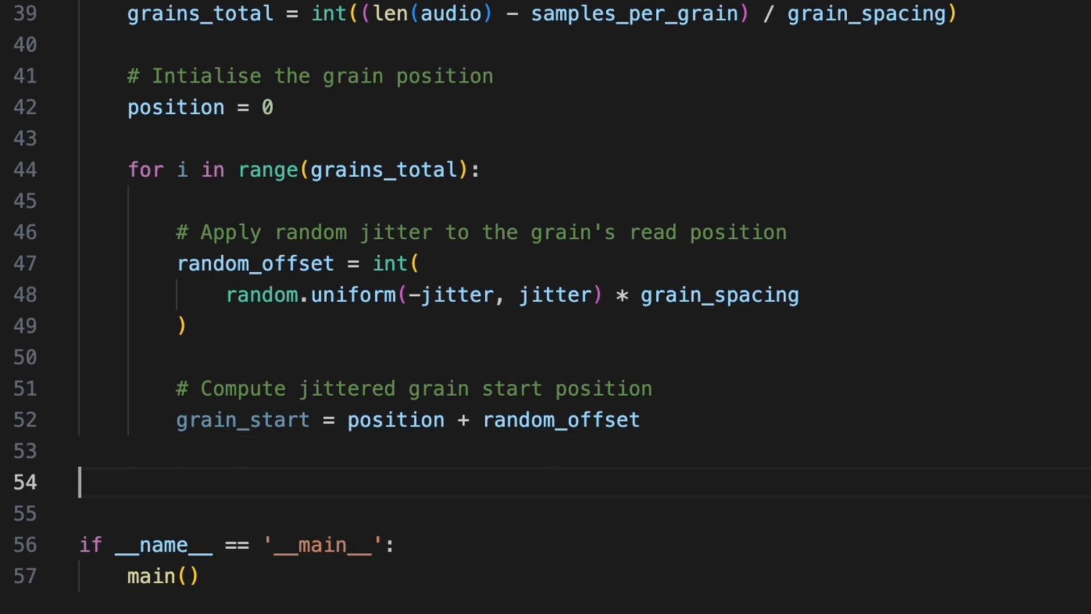
type("# Clip the start to ensure the grain stays within the bounds of the array")
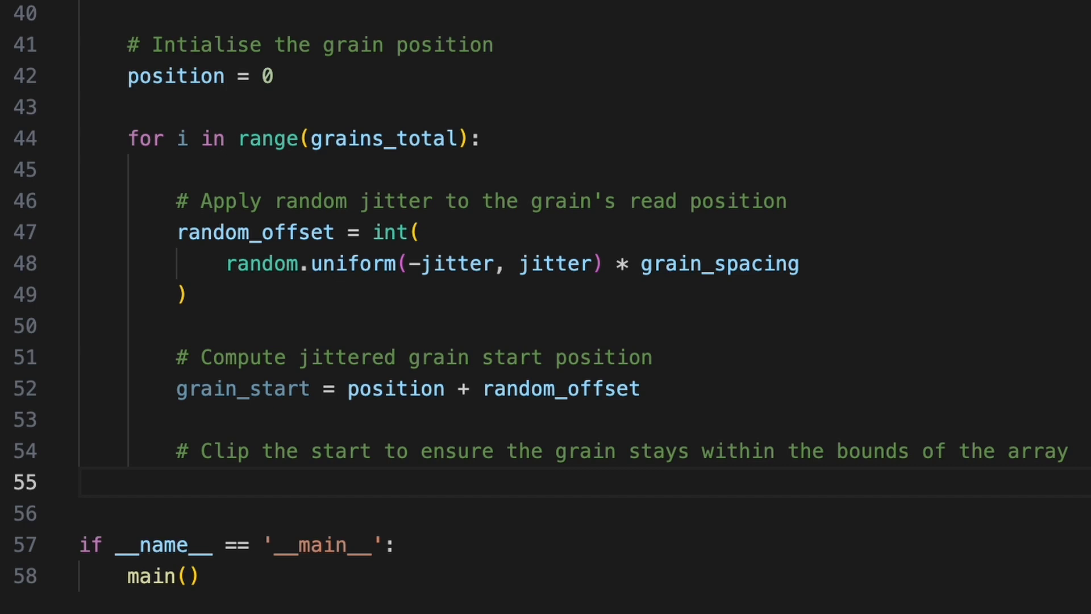
type("grain_start = np.clip(grain_start)")
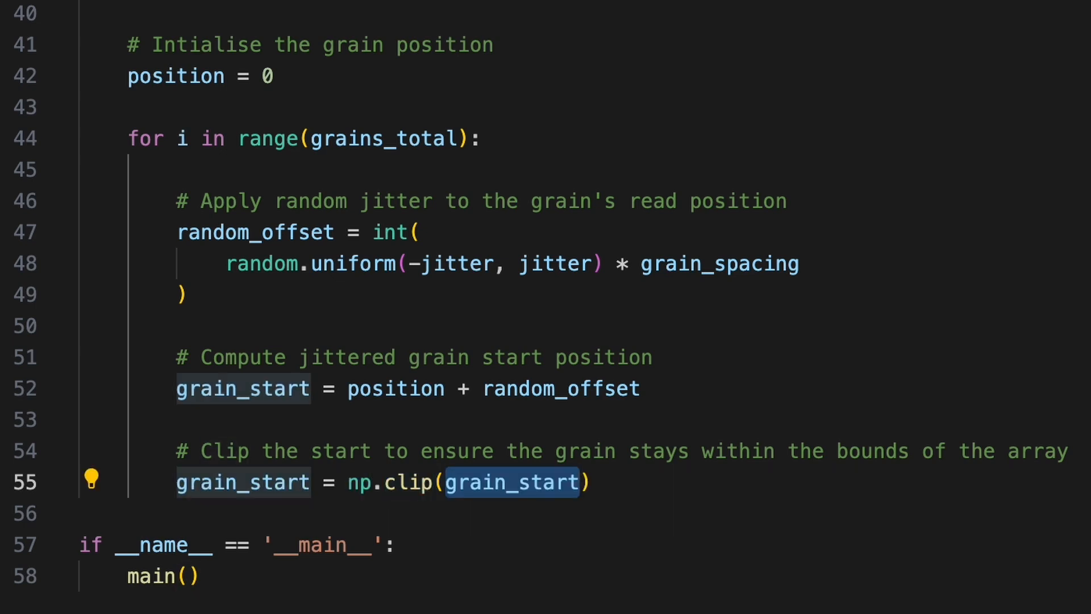
type(", 0, len(audio)")
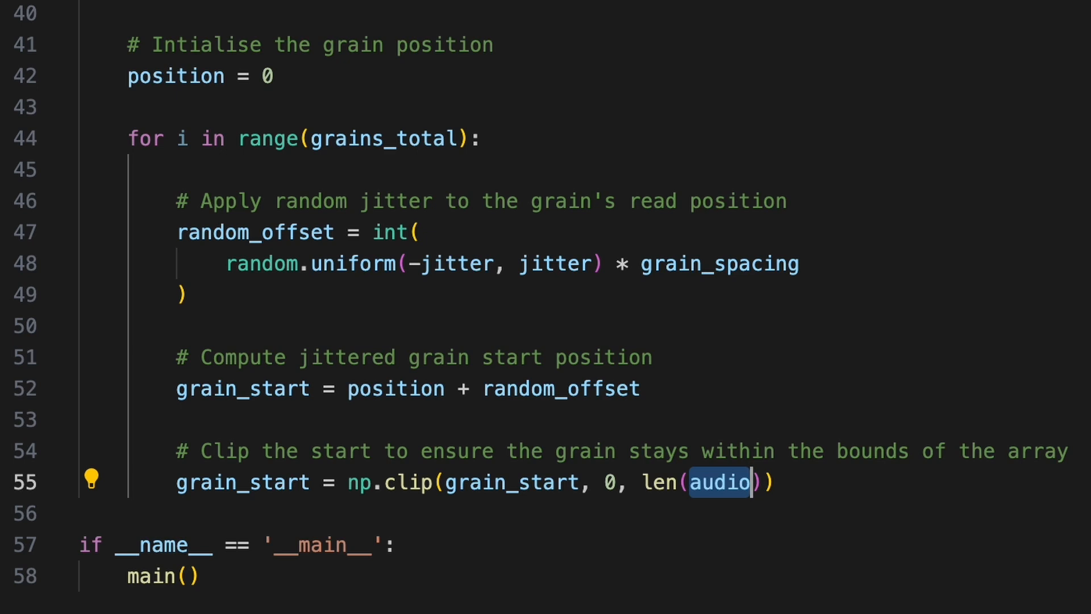
type("- samples_per_grain")
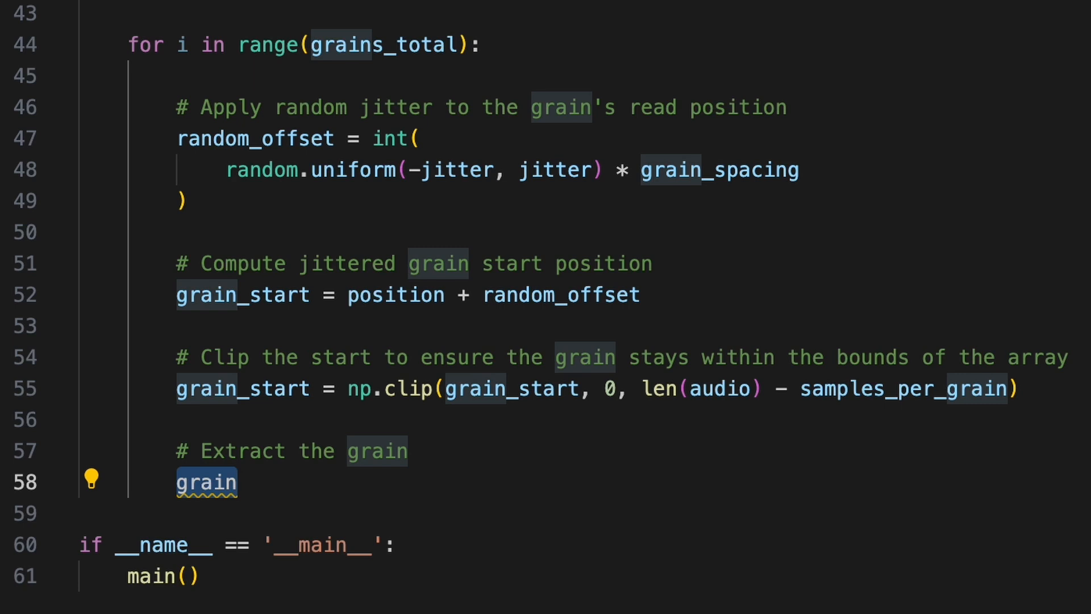
- Slice the grain from audio at grain_start and multiply it by the Hanning window
type("= audio[]")
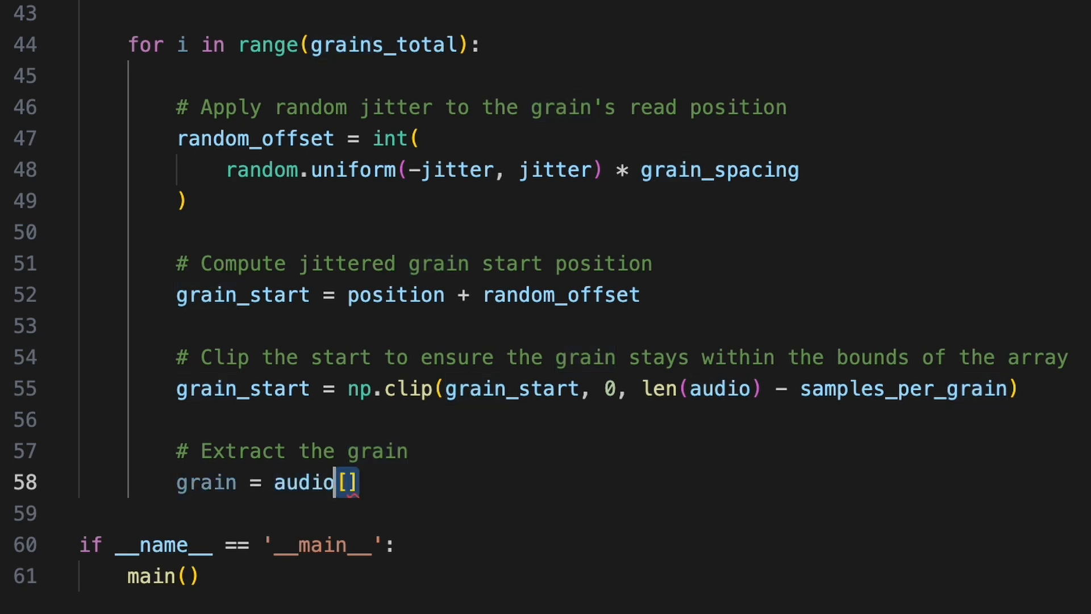
type("grain_start: grain_start + samples_per_")
type("# Apply the window")
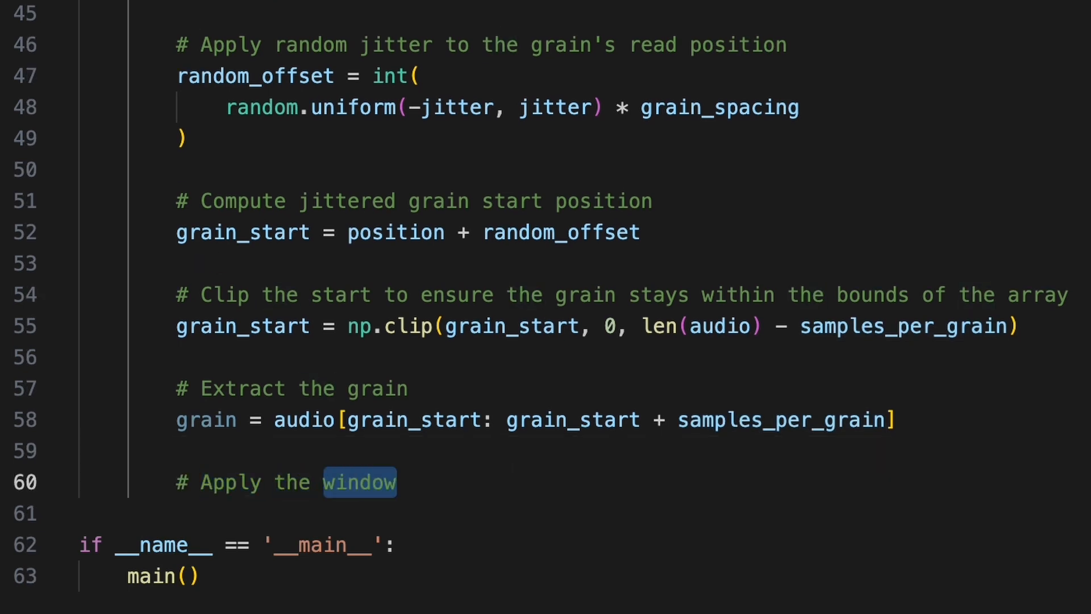
type("grain = grain * window")
type("# Compute")
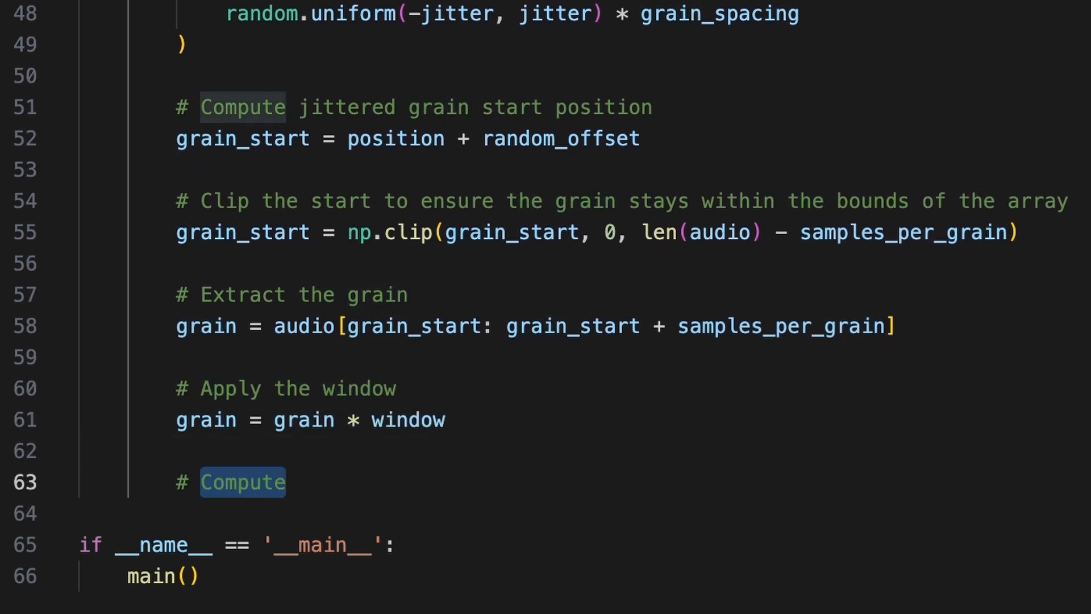
- Mix the grain into output at output_position and advance position by grain_spacing
type("grain write position in output")
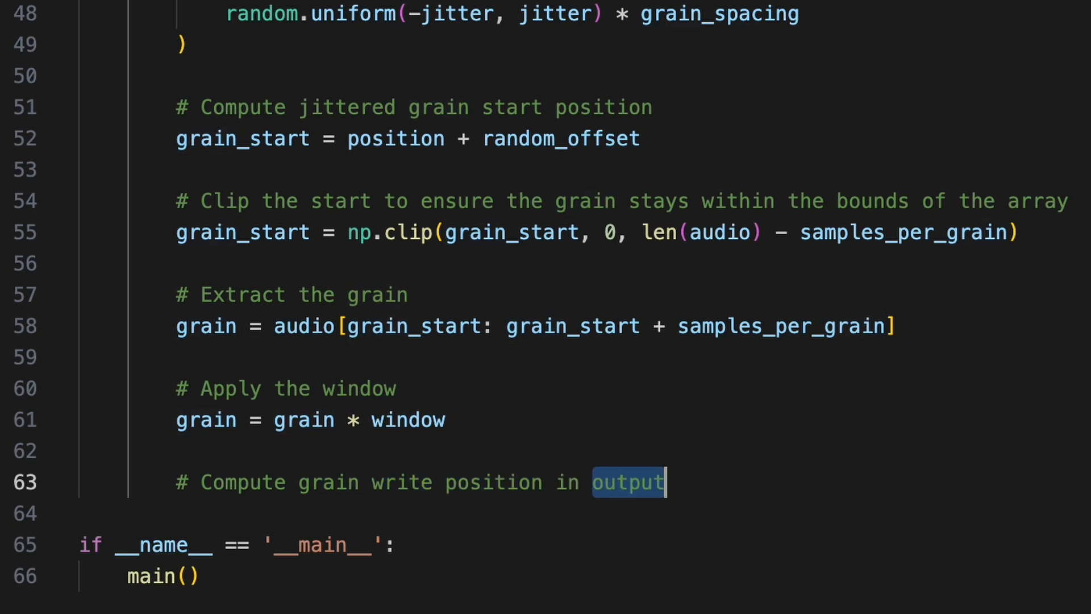
type("output_position = position")
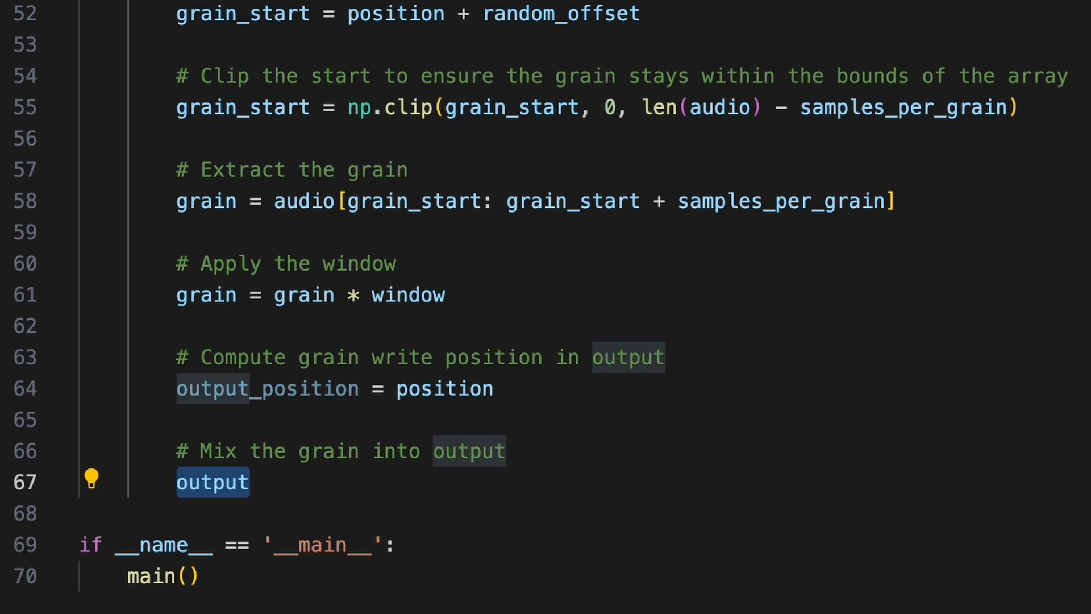
type("[output_position]")
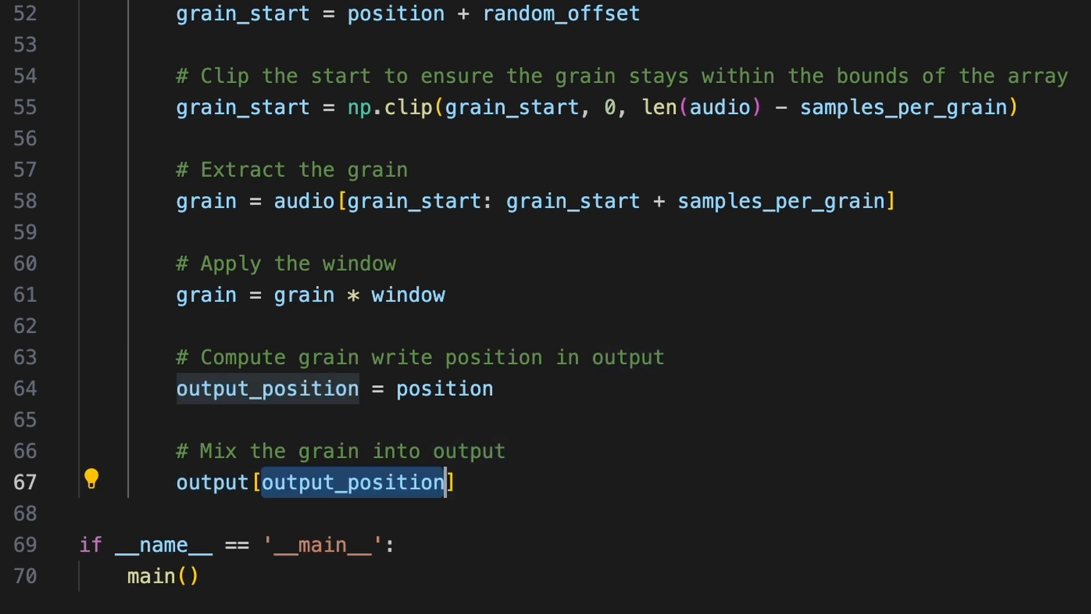
type(":output_position + len(grain")
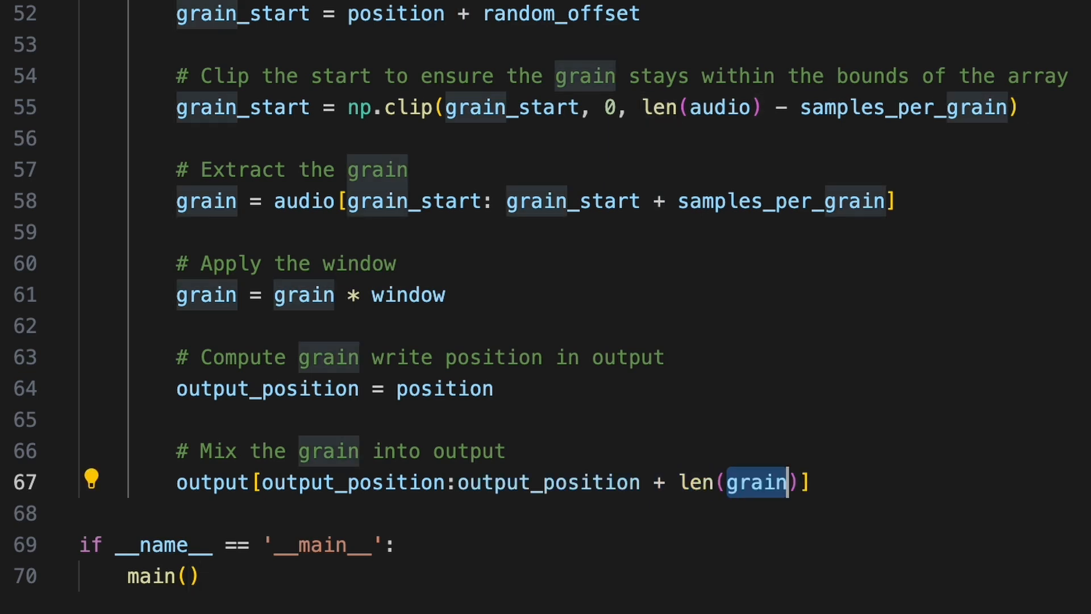
type("+= grain")
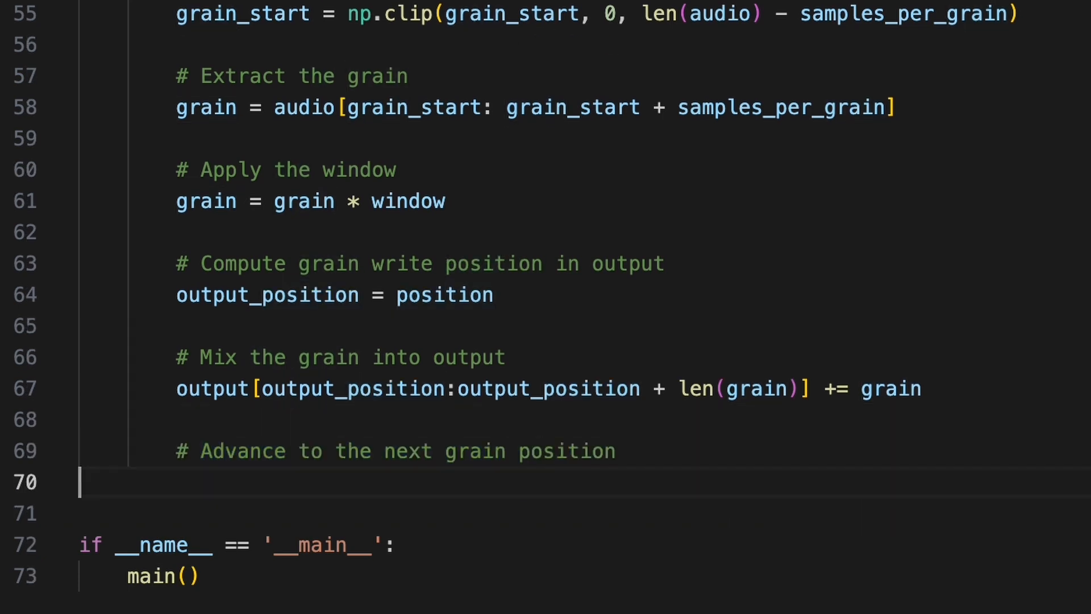
type("position")
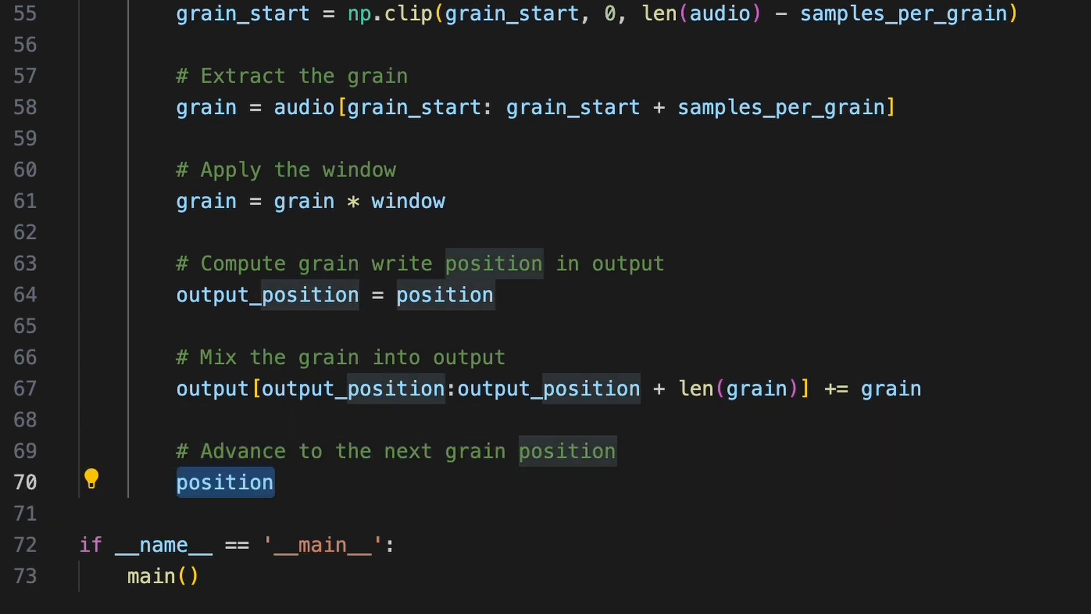
type("+= grain_spacing")
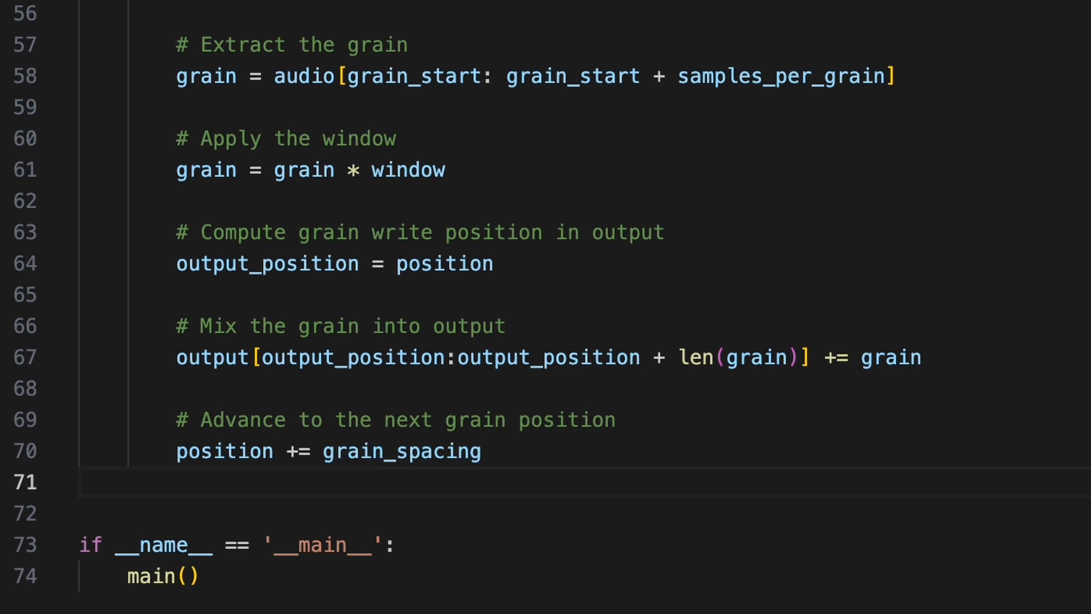
- After the loop, compute peak = np.max(np.abs(output)) and normalize output against it
key("Enter")
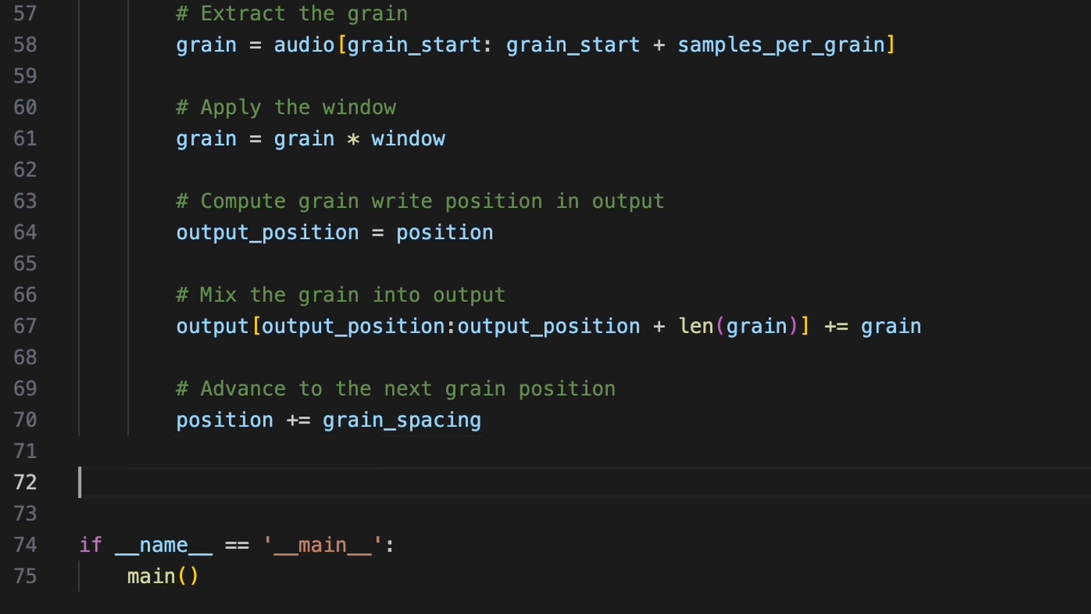
type("# Normalize and write")
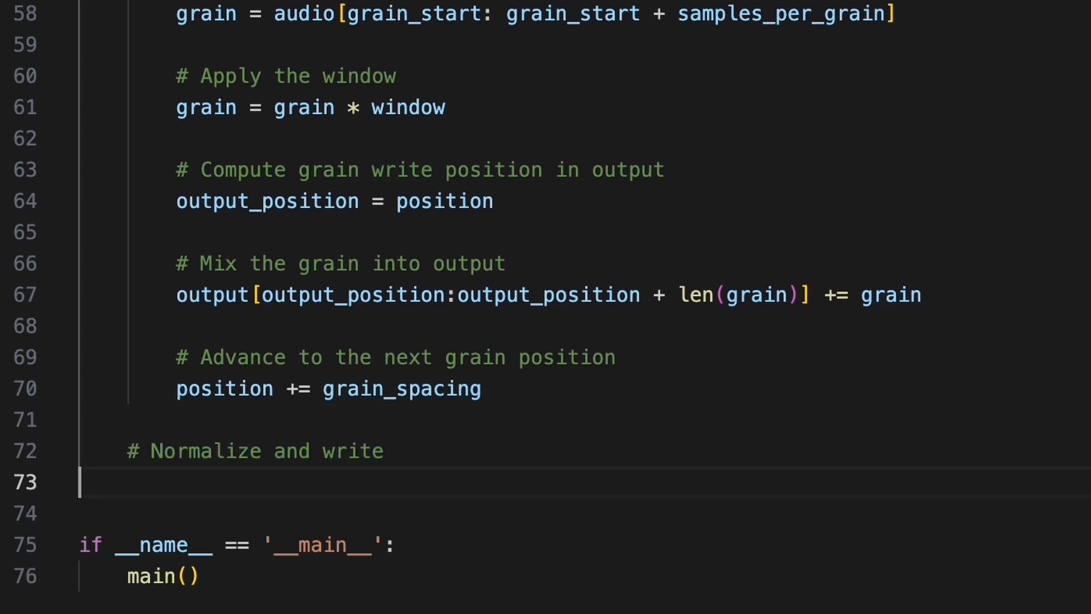
type("peak")
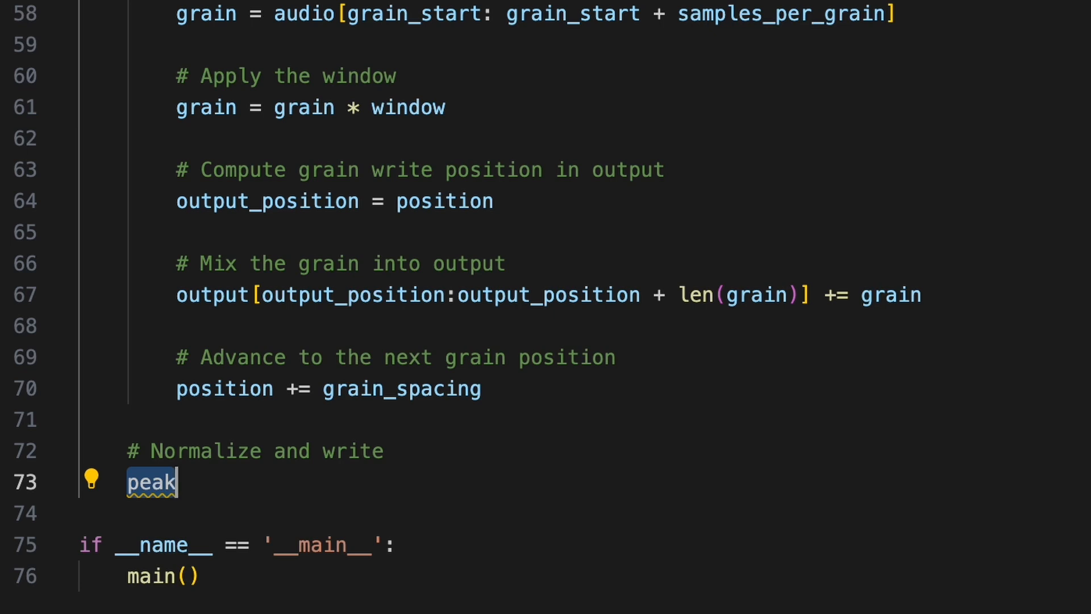
type("= np.max()")
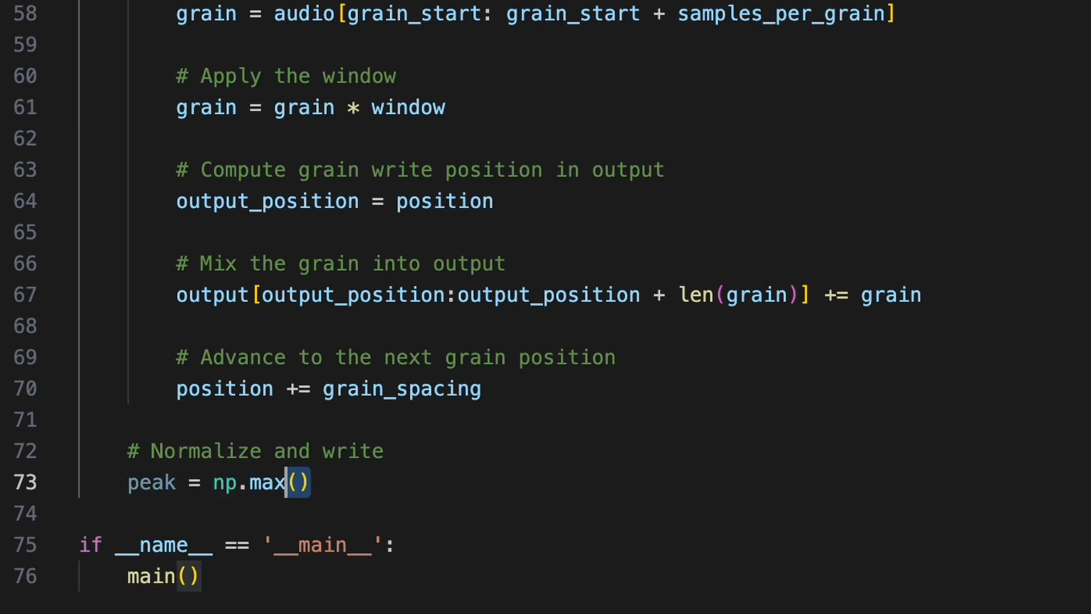
type("np.abs(")
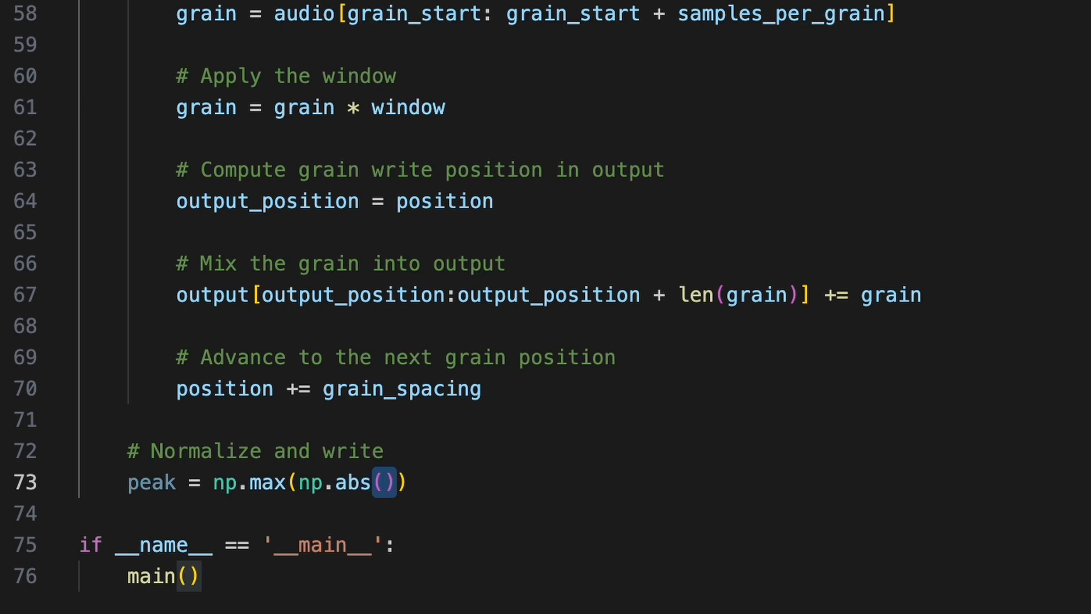
type("output")
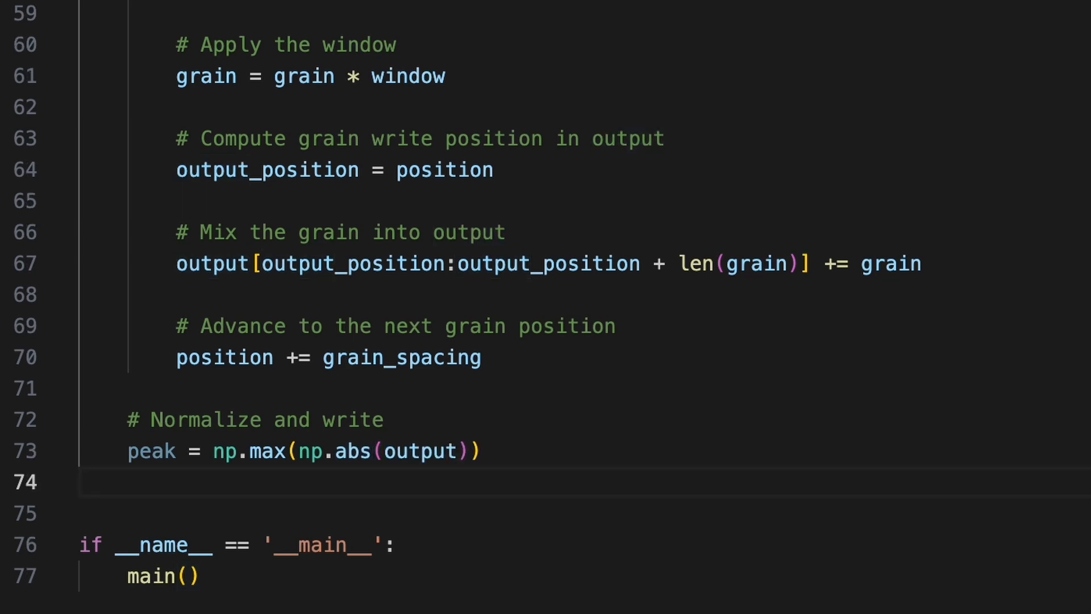
type("output = (output / peak) * 0.8")
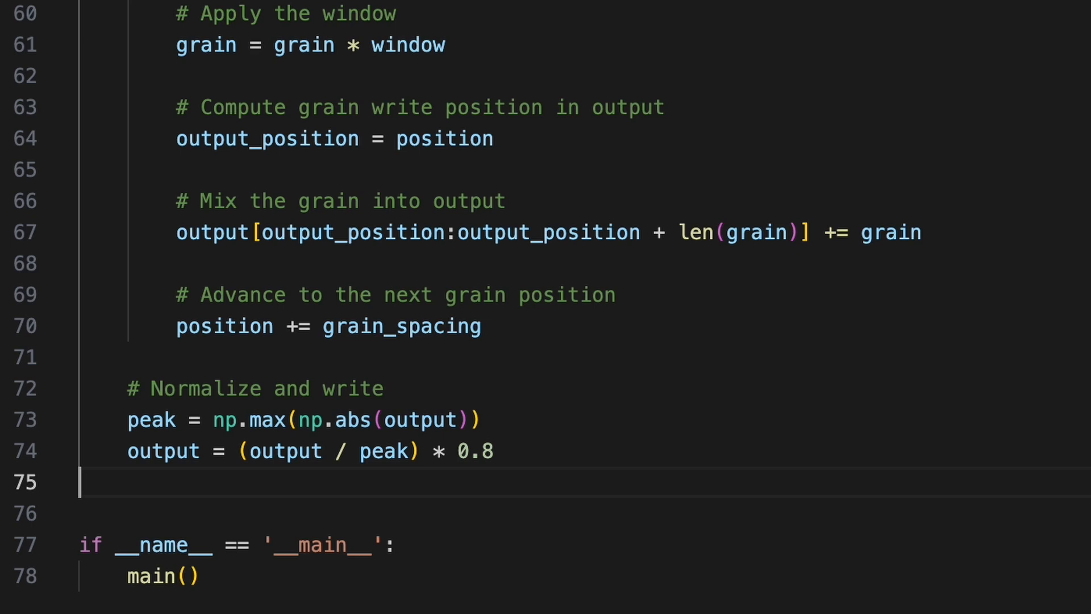
- Write the result to output_file with sf.write
type("sf")
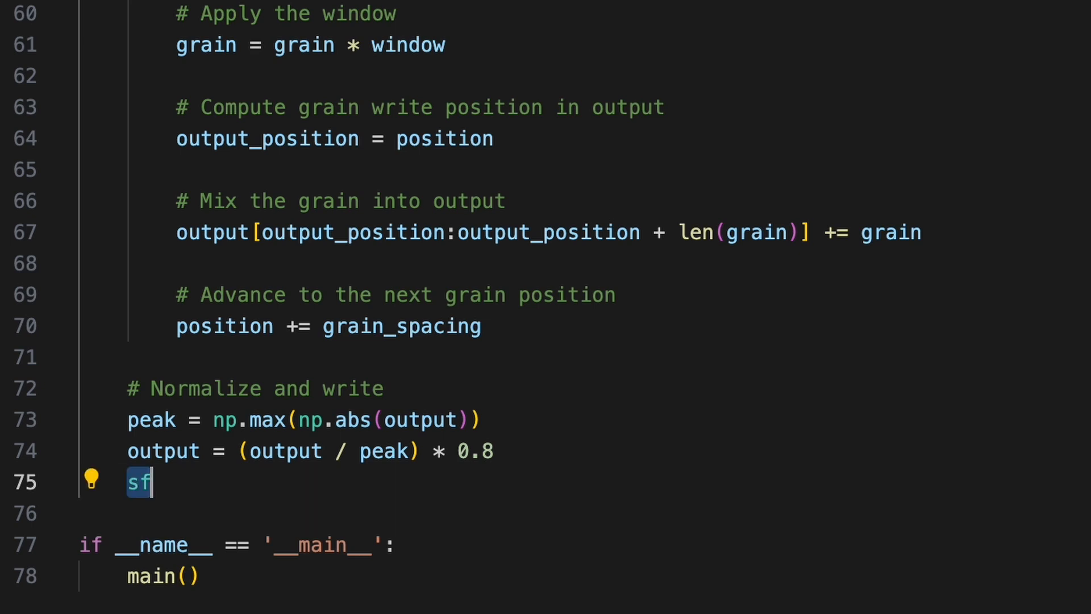
type(".write()")
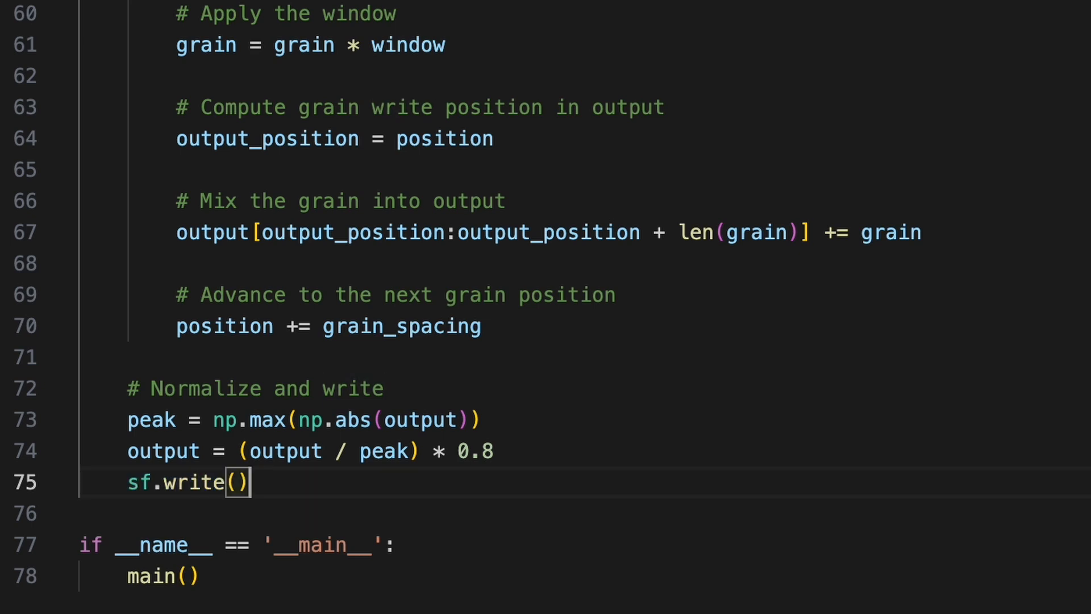
type("output_file, output, sample_rate")
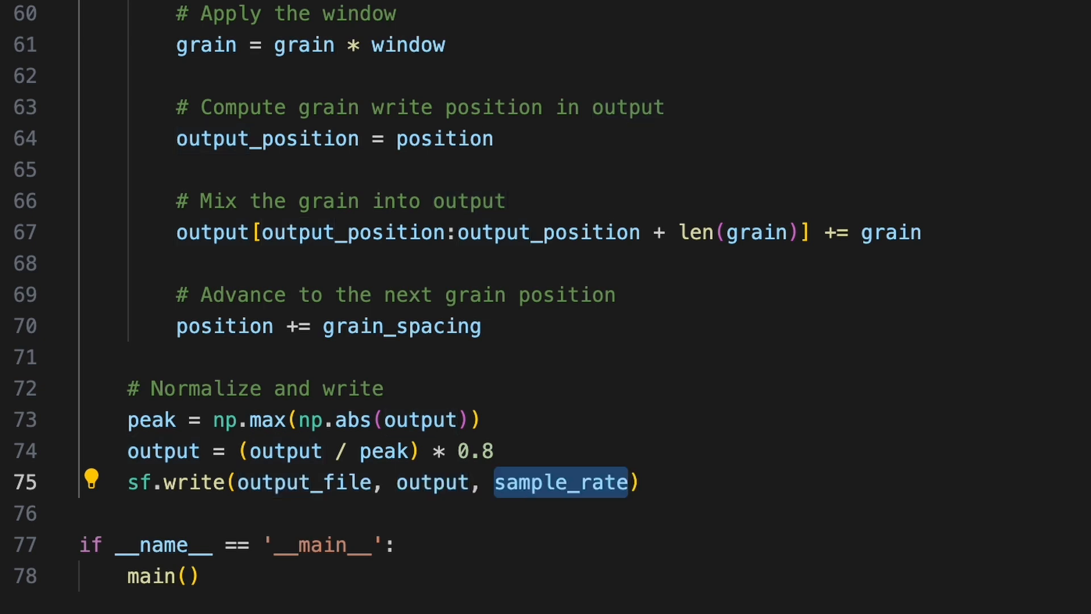
- Play the generated audio clip in the audio player
scroll("up", 3)
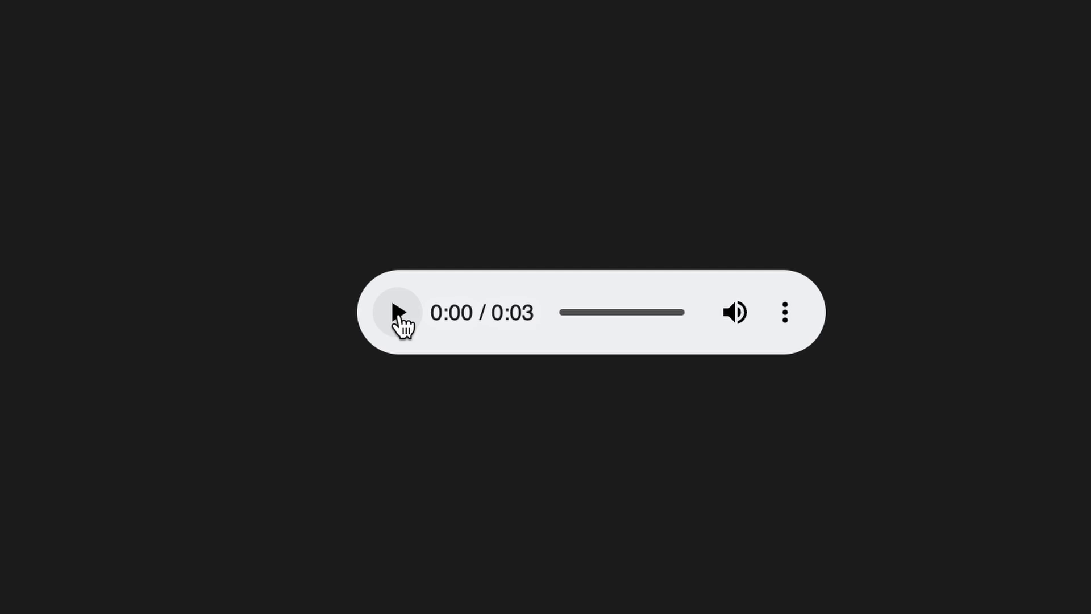
left_click(400, 314)
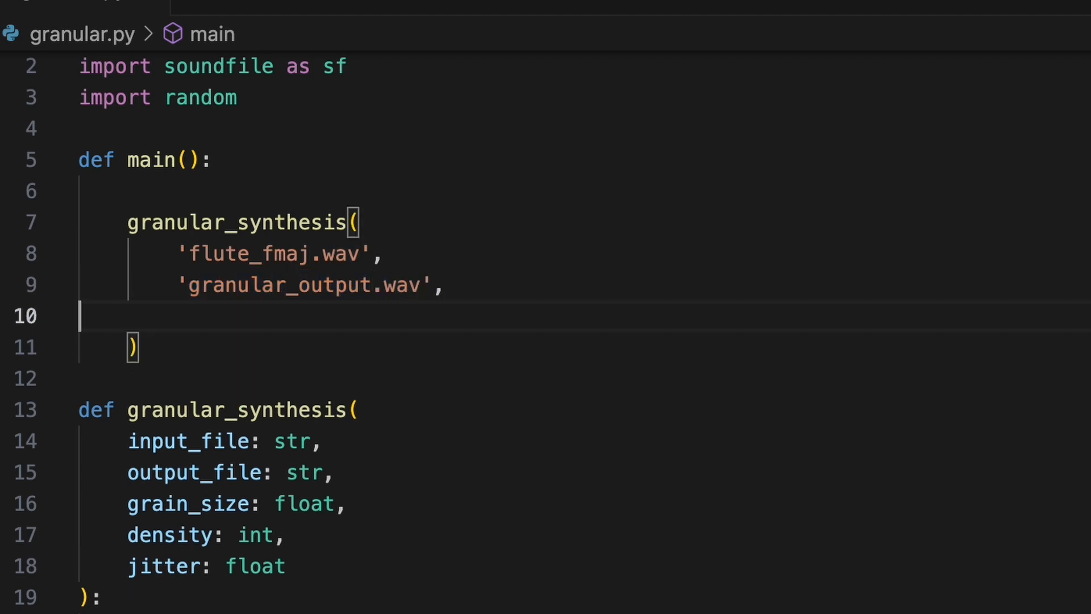
- Pass grain size, density and jitter test values to the granular_synthesis call in main, raising density to 5000
type("0.05,")
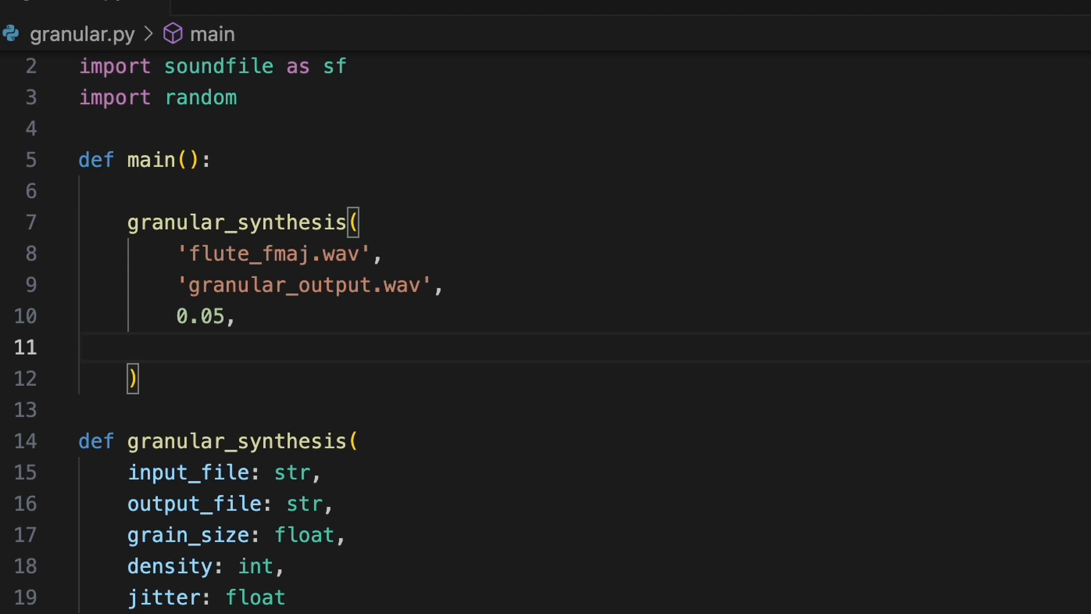
type("100,")
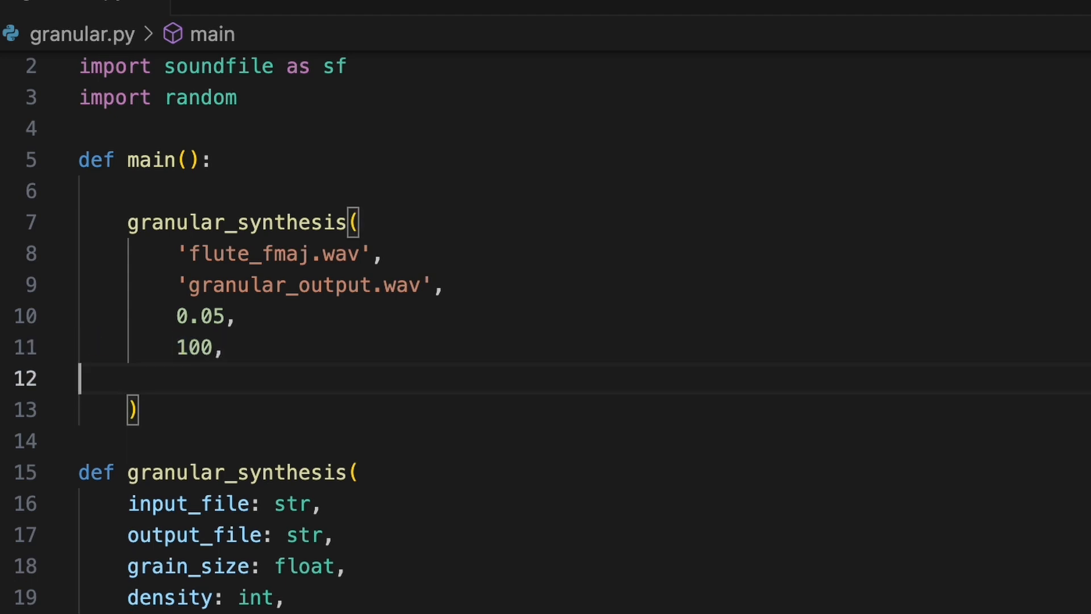
type("0.8")
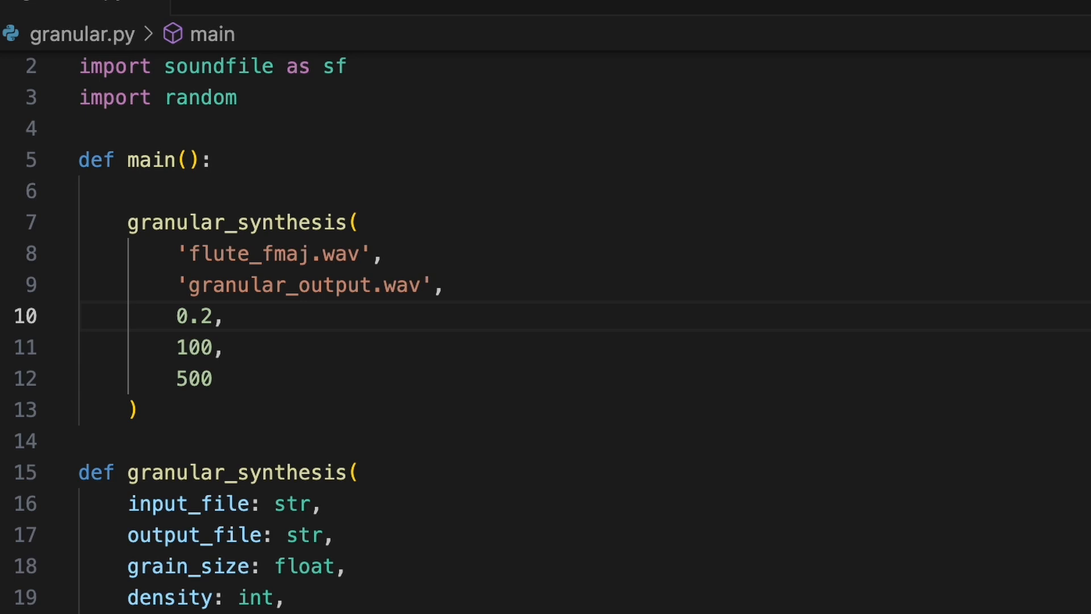
type("5000")
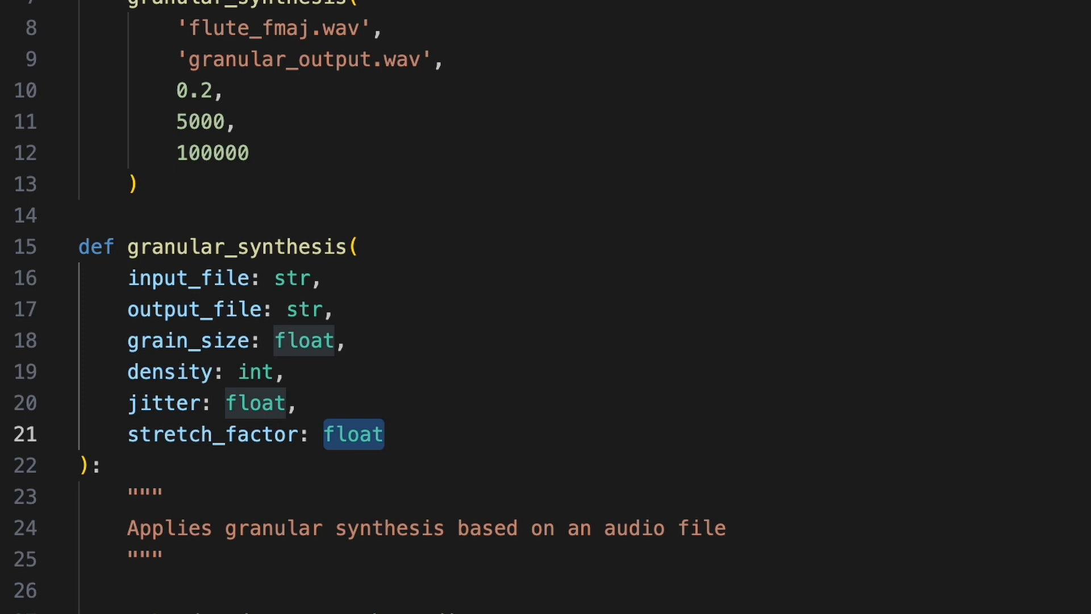
- Scale output_length by stretch_factor as int and wrap output_position in int for the stretched write position
scroll("down", 3)
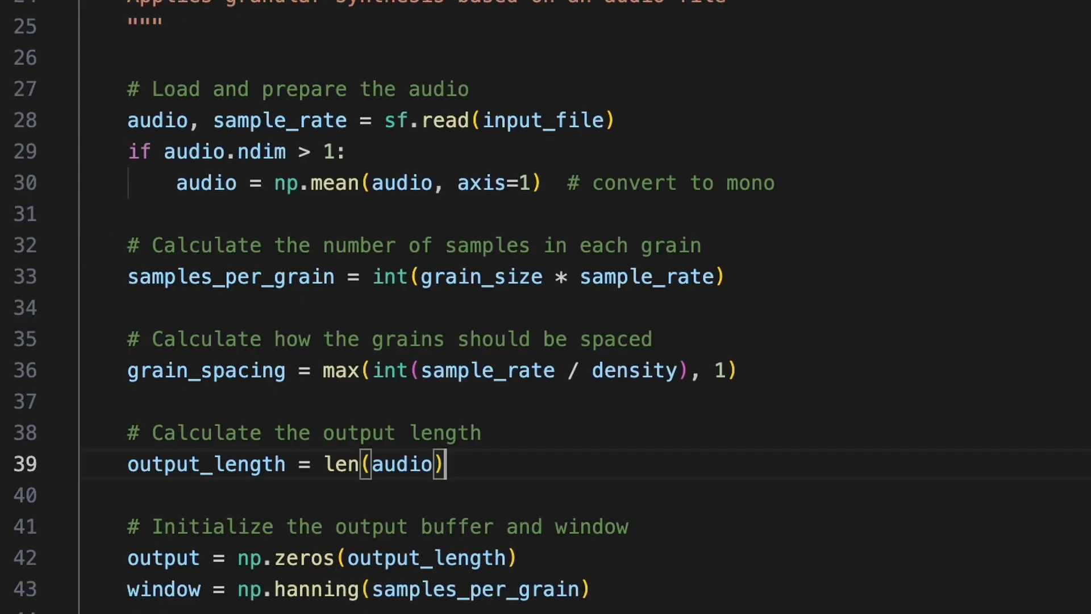
type("* stretch_factor)")
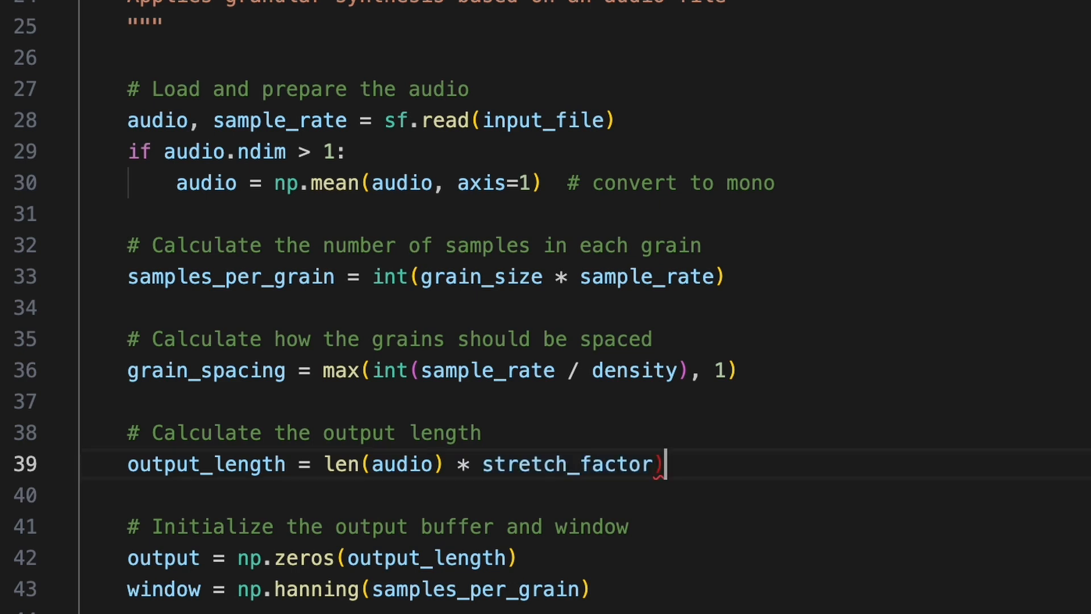
type("int(")
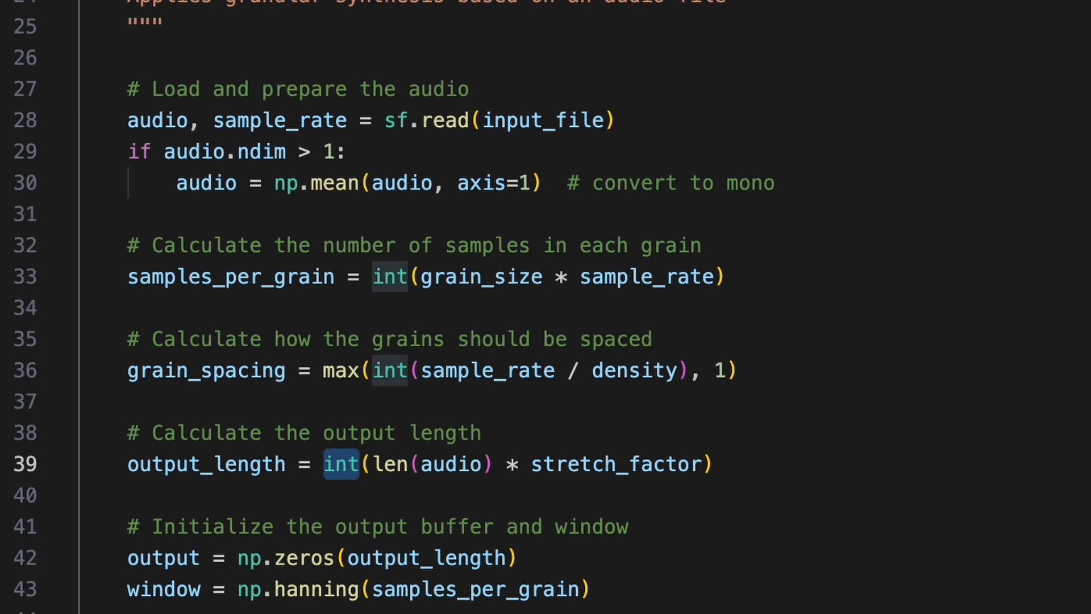
scroll("down", 3)
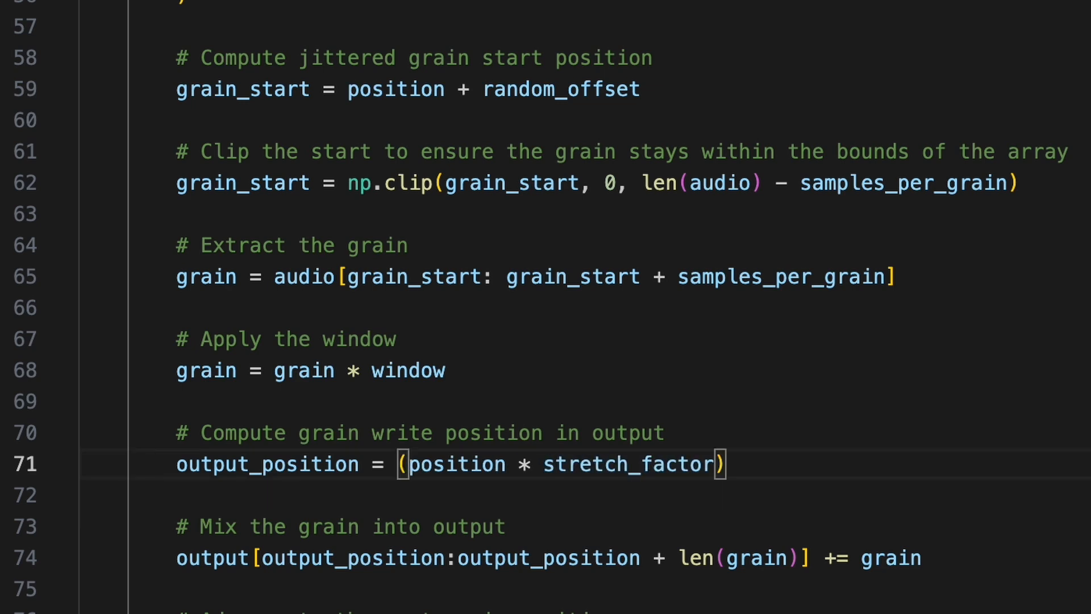
type("int")
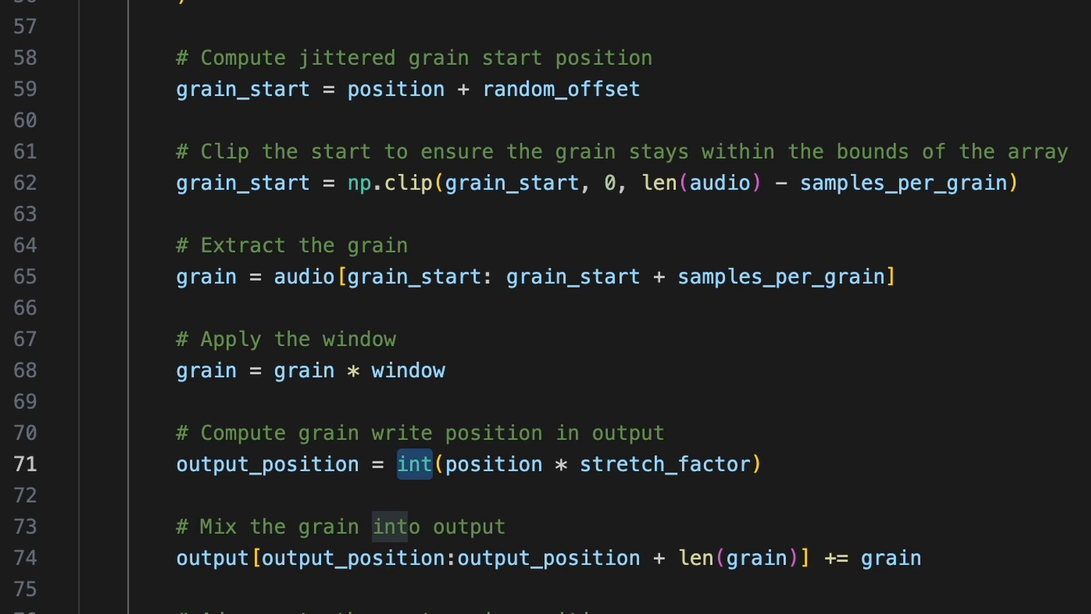
- Add a commented check slicing grain to output_length - output_position when output_position + samples_per_grain exceeds output_length
type("# Trim grain")
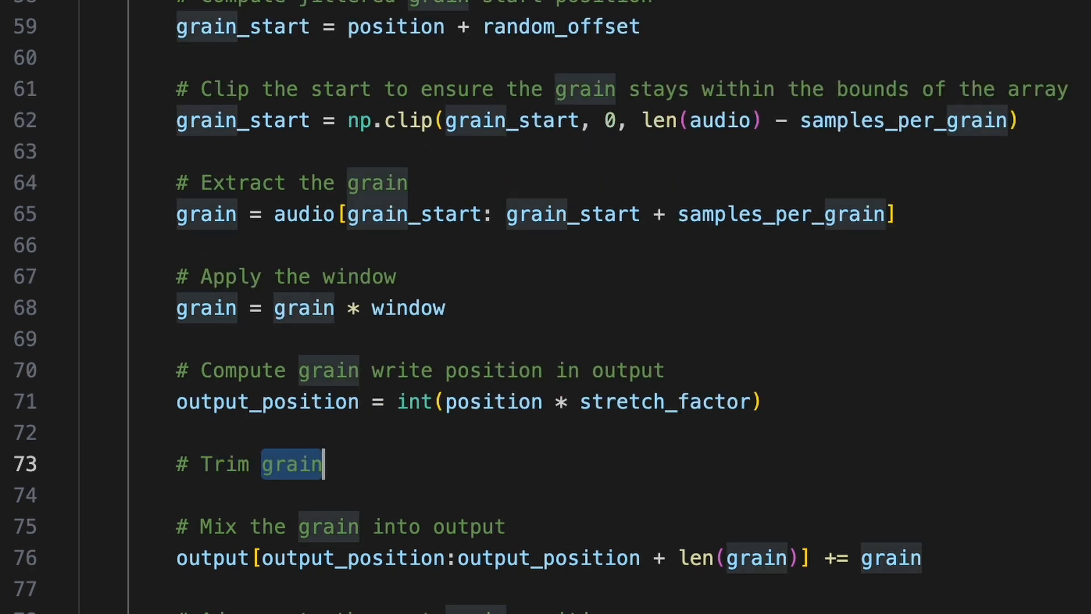
type("if it would overrun the output buffer")
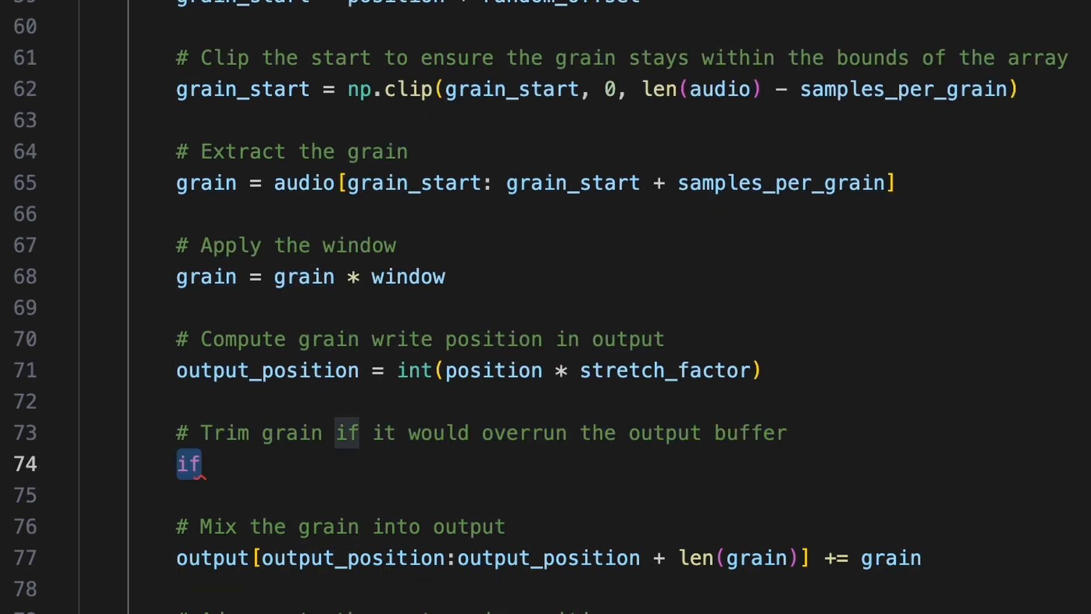
type("output_position")
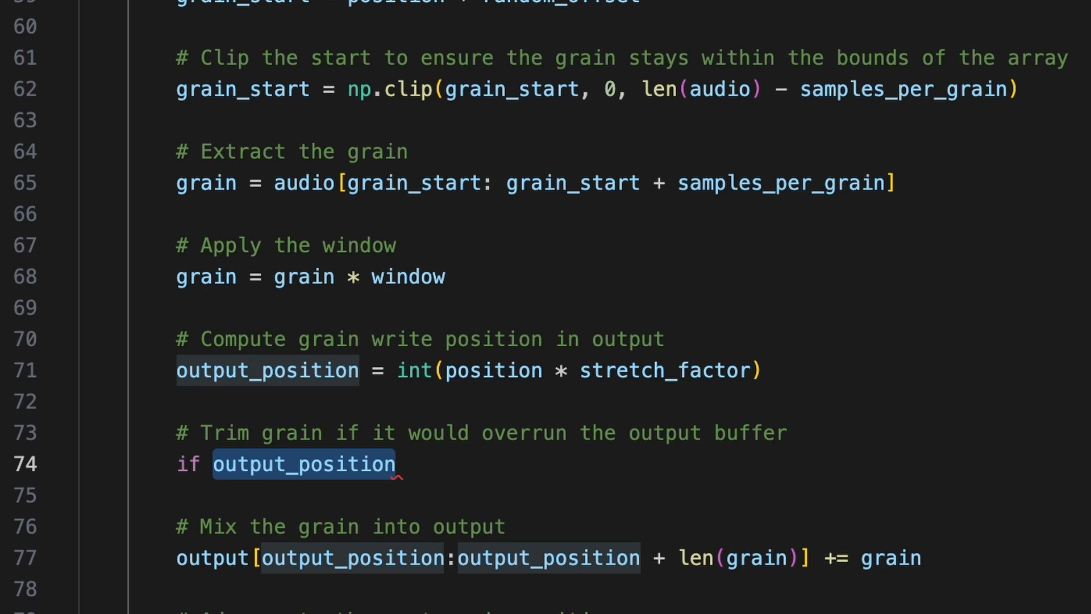
type("+ samples_per_grain >")
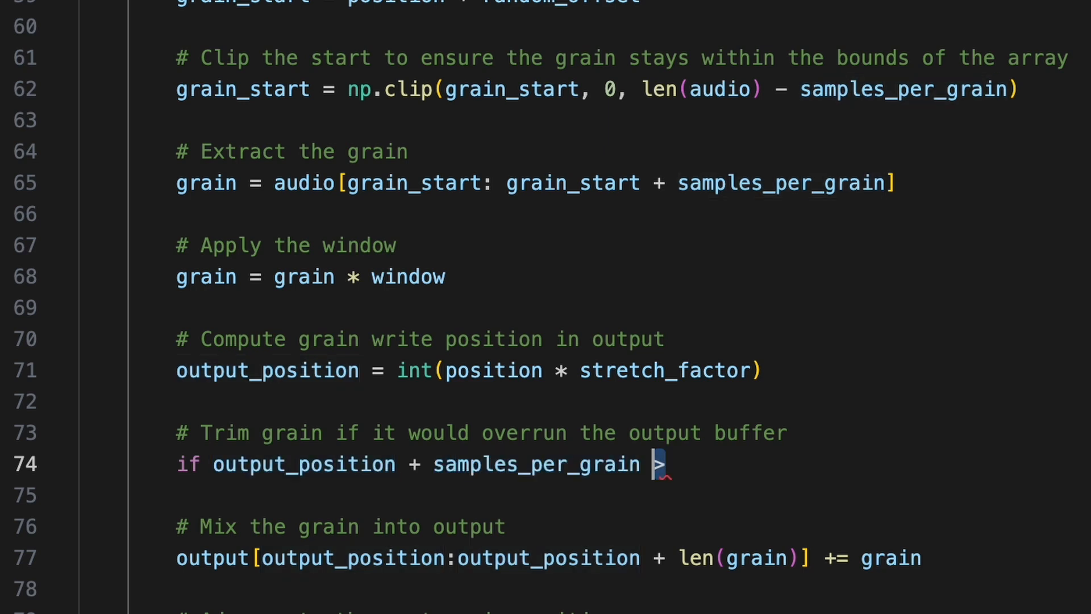
type("output_length:")
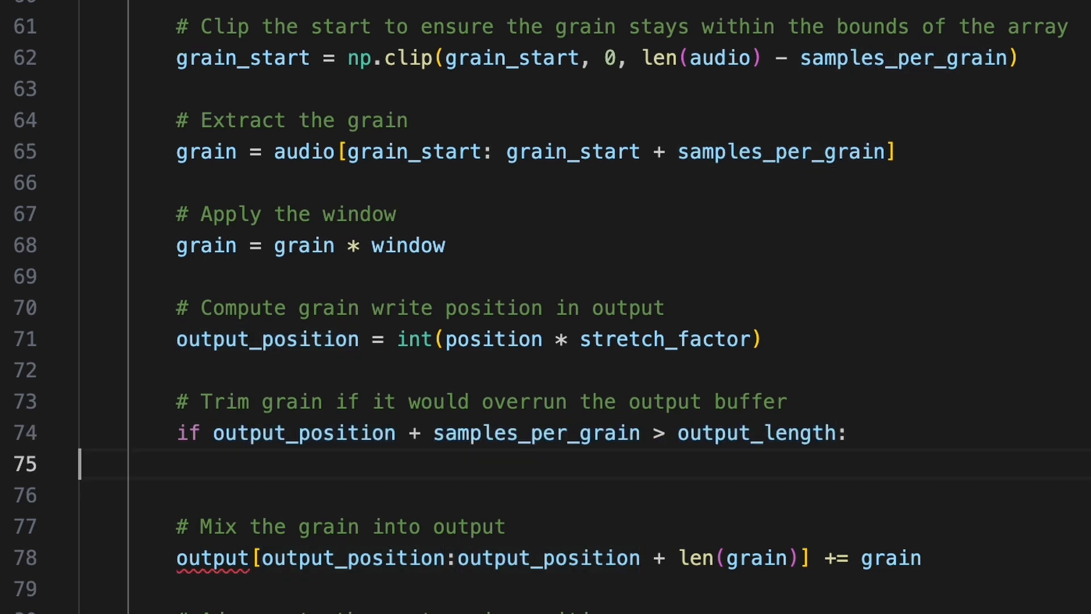
type("grain = grain[:output_length]")
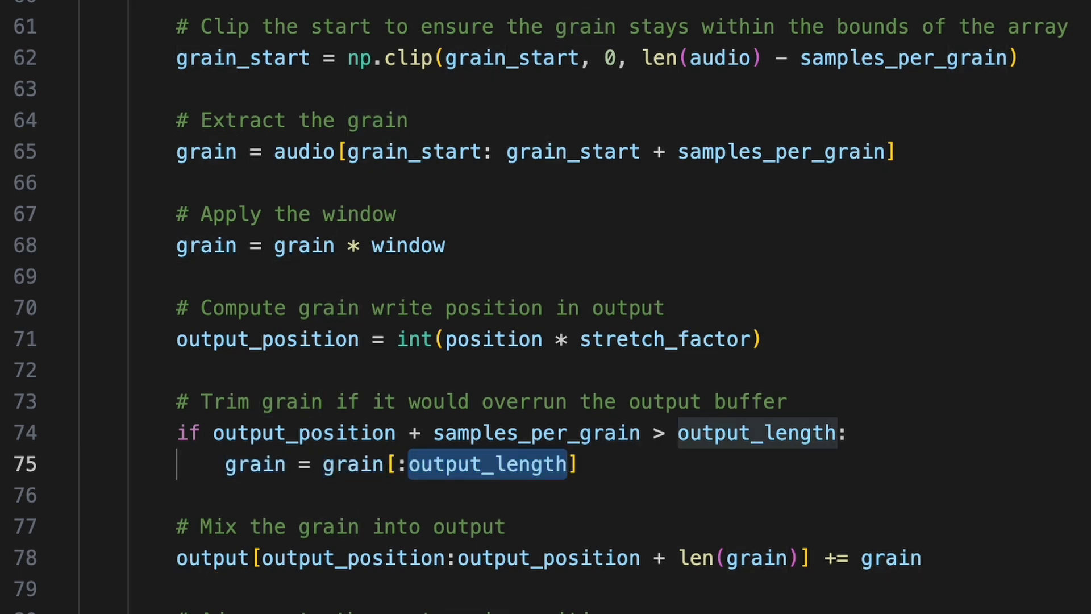
type("- output_position")
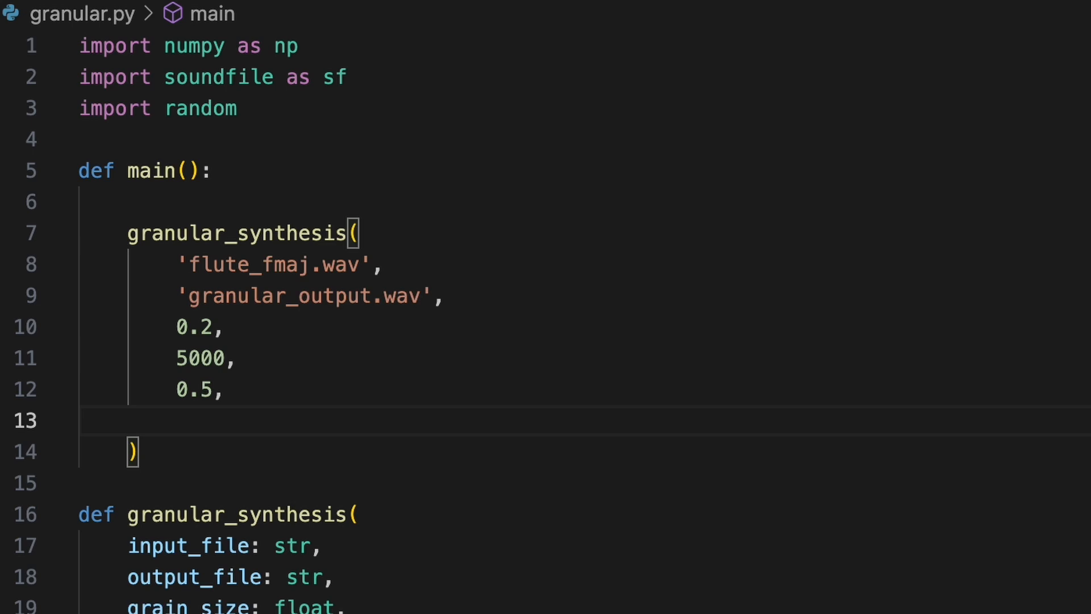
- Pass 0.5 as the stretch factor argument in main's granular_synthesis call
type("0.5")
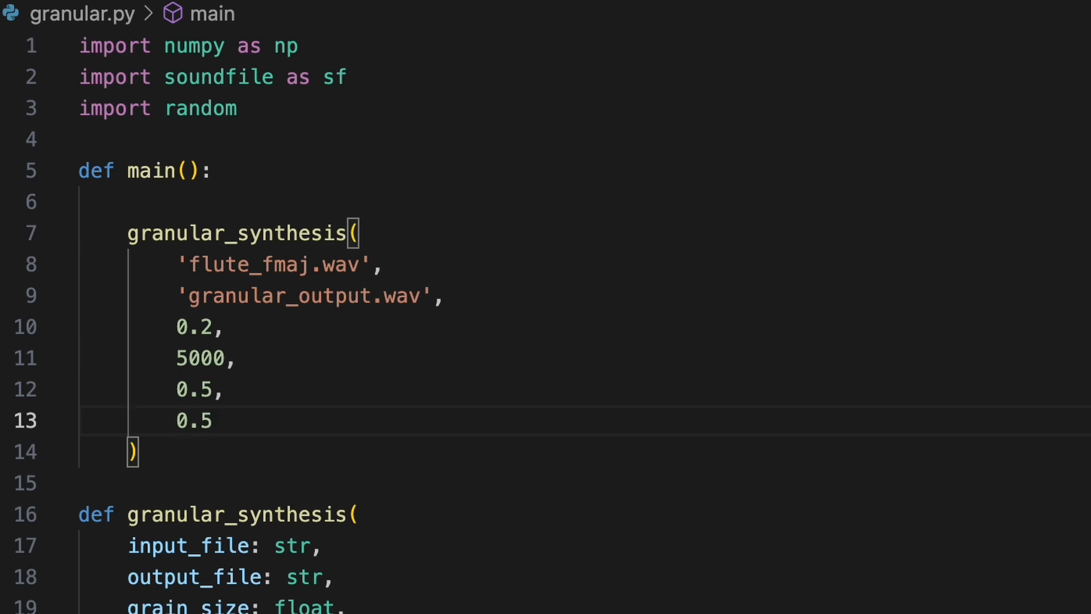